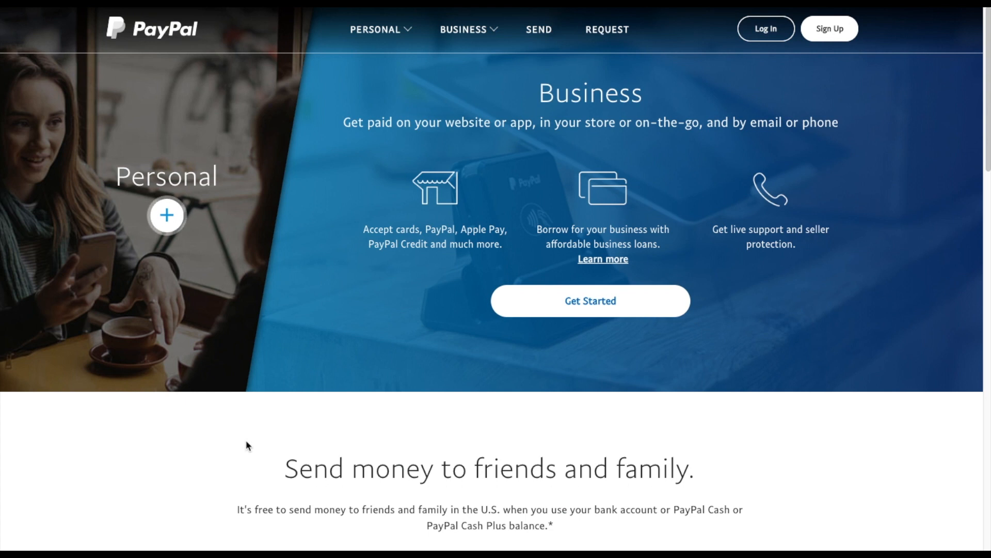
{"action": "mouse_move", "coordinate": [335, 319]}
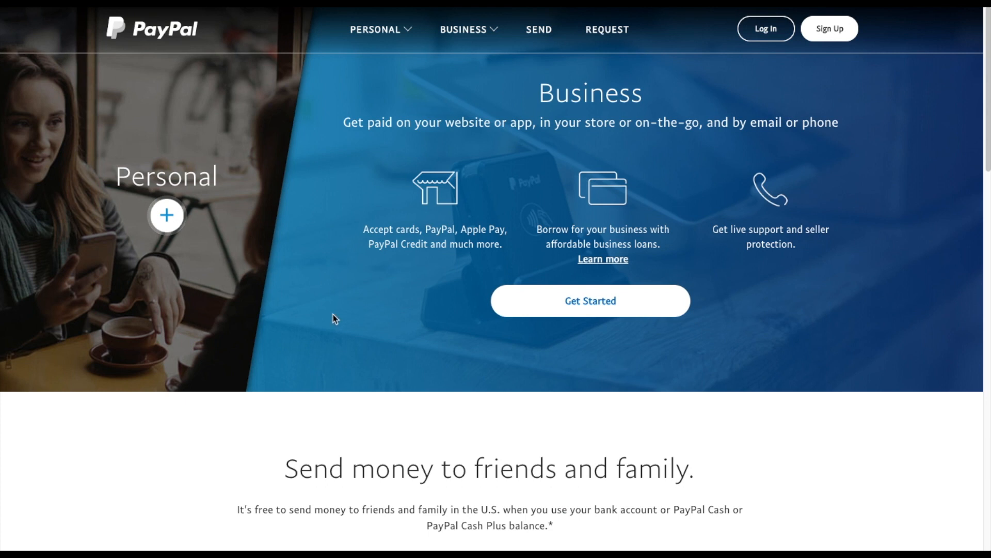
{"action": "mouse_move", "coordinate": [185, 63]}
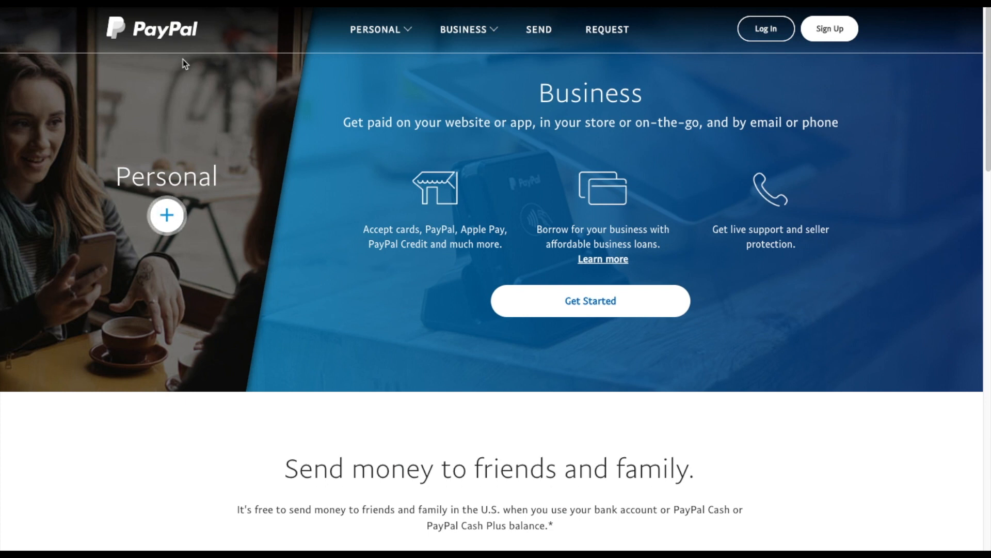
Step: Expand PayPal's Personal account overview and start the free sign-up
{"action": "left_click", "coordinate": [166, 215]}
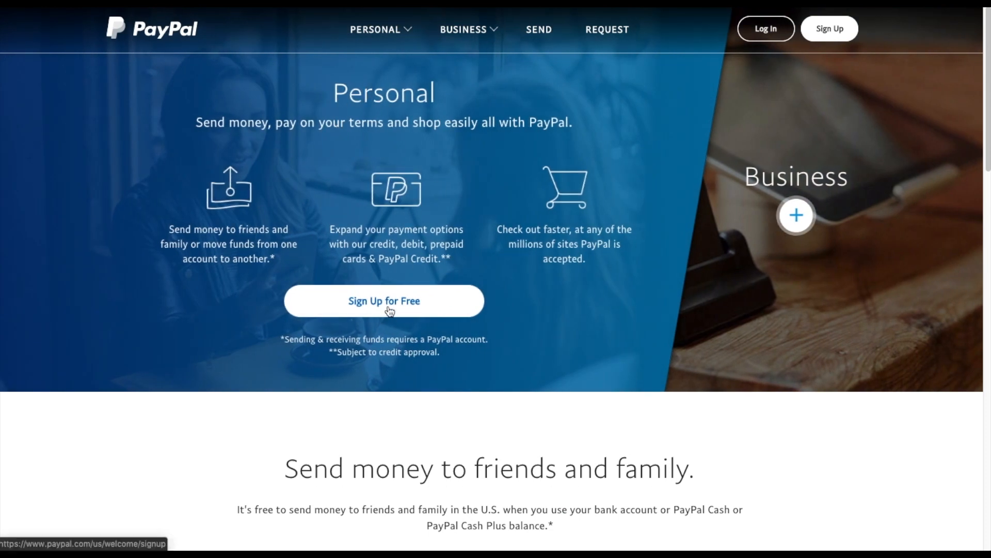
{"action": "left_click", "coordinate": [383, 300]}
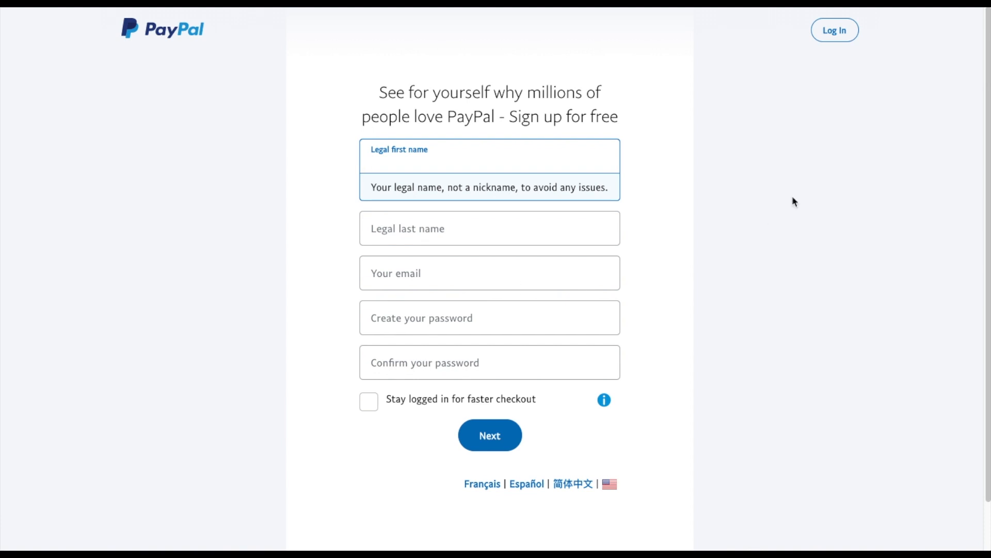
{"action": "left_click", "coordinate": [488, 161]}
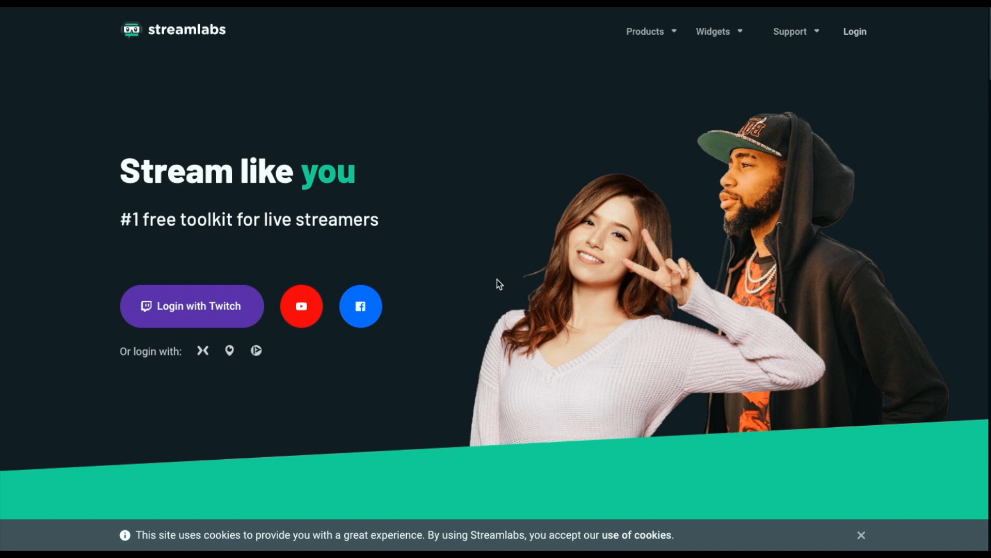
{"action": "mouse_move", "coordinate": [232, 272]}
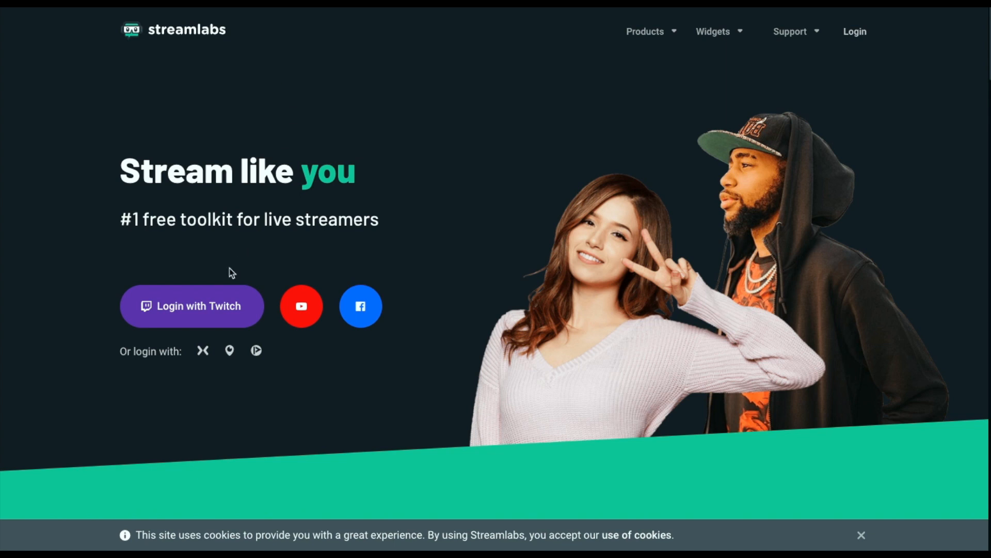
Step: Log in to Streamlabs to reach today's analytics dashboard
{"action": "left_click", "coordinate": [203, 351]}
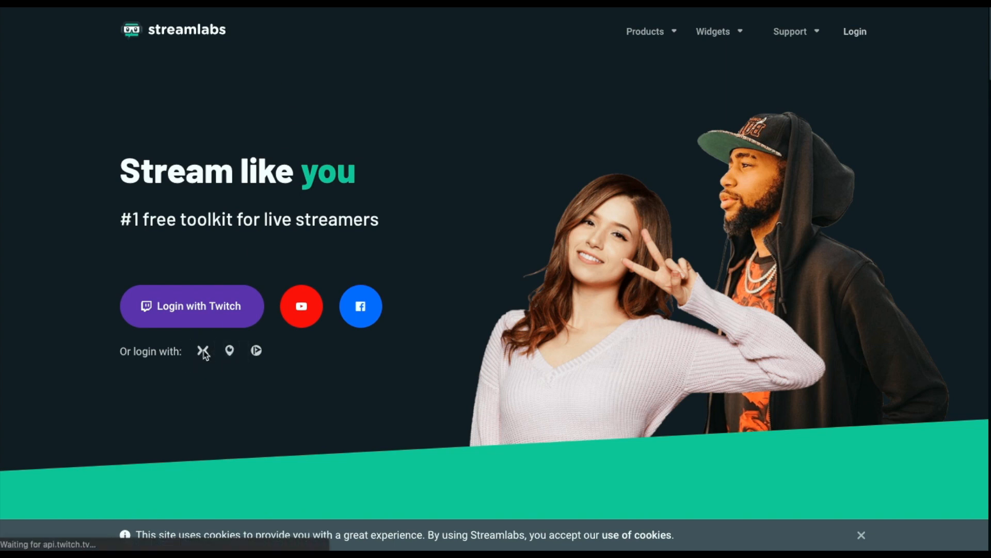
{"action": "left_click", "coordinate": [192, 306]}
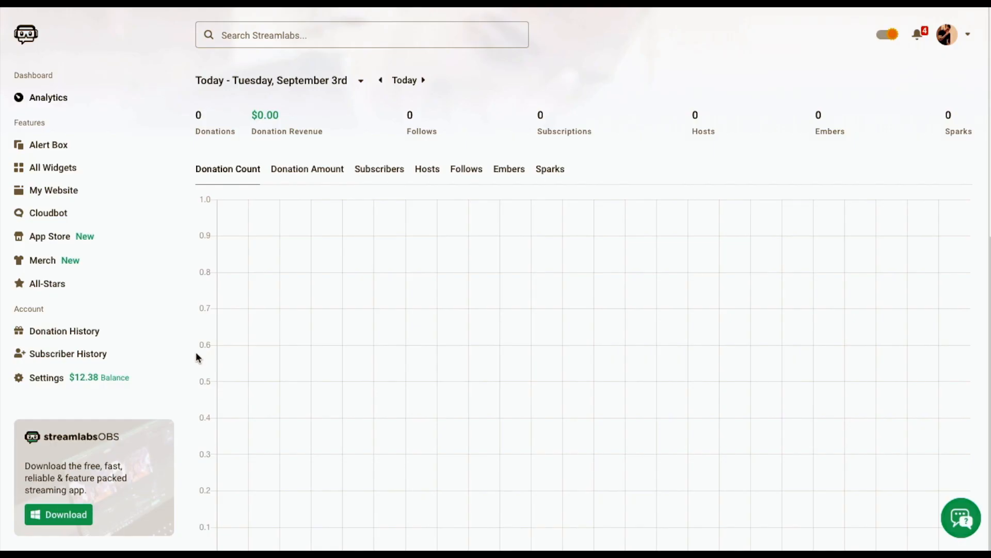
Step: Open Donation Settings > Methods, cancelling the Disconnect PayPal prompt to keep PayPal connected
{"action": "left_click", "coordinate": [45, 377]}
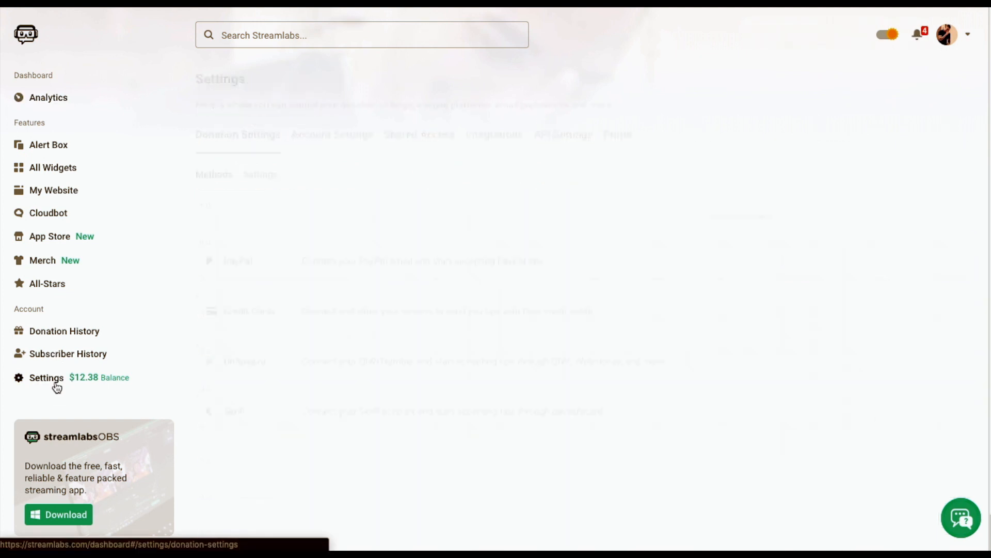
{"action": "left_click", "coordinate": [46, 377]}
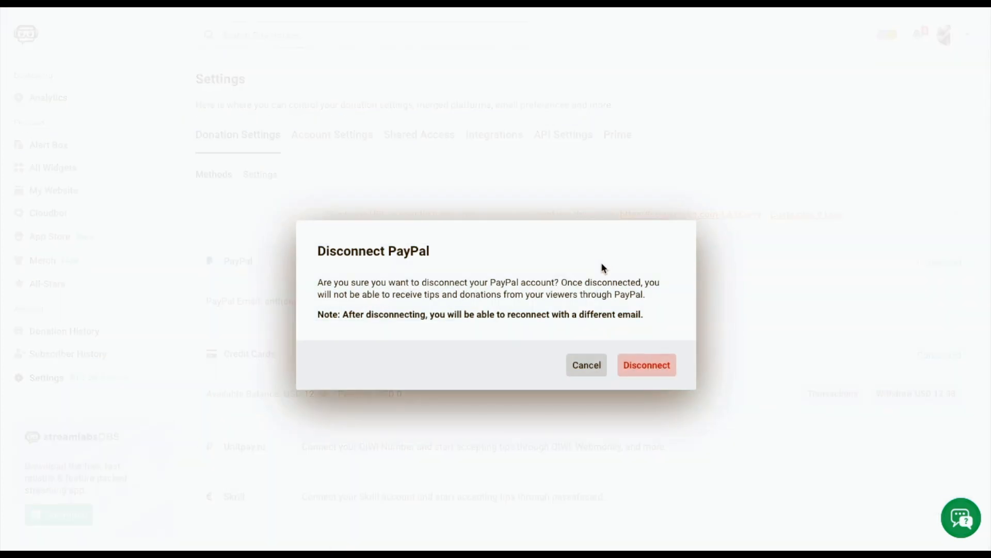
{"action": "left_click", "coordinate": [586, 365]}
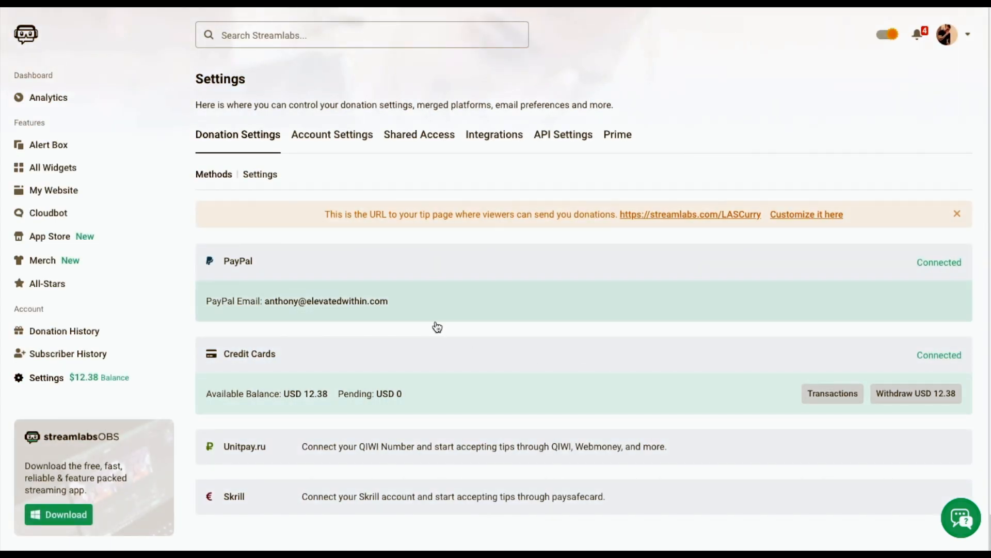
{"action": "mouse_move", "coordinate": [354, 326]}
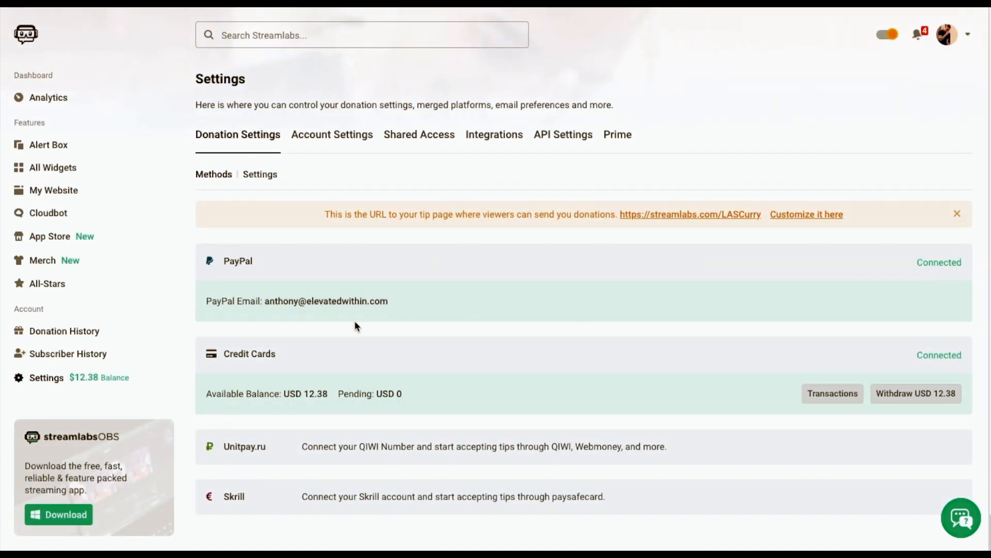
{"action": "mouse_move", "coordinate": [400, 276]}
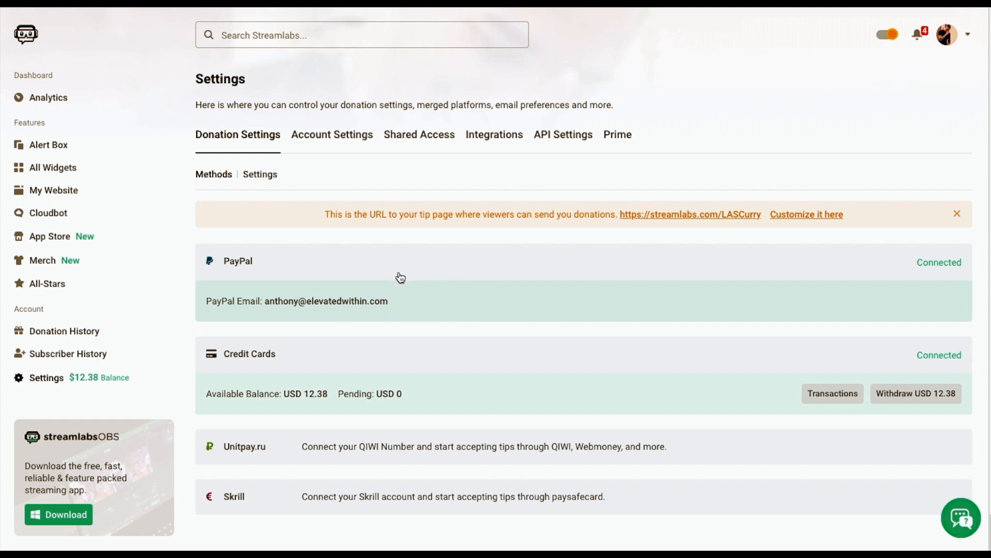
Step: Show donation preferences: USD currency, minimum 1, suggested 5.00, login required
{"action": "left_click", "coordinate": [260, 174]}
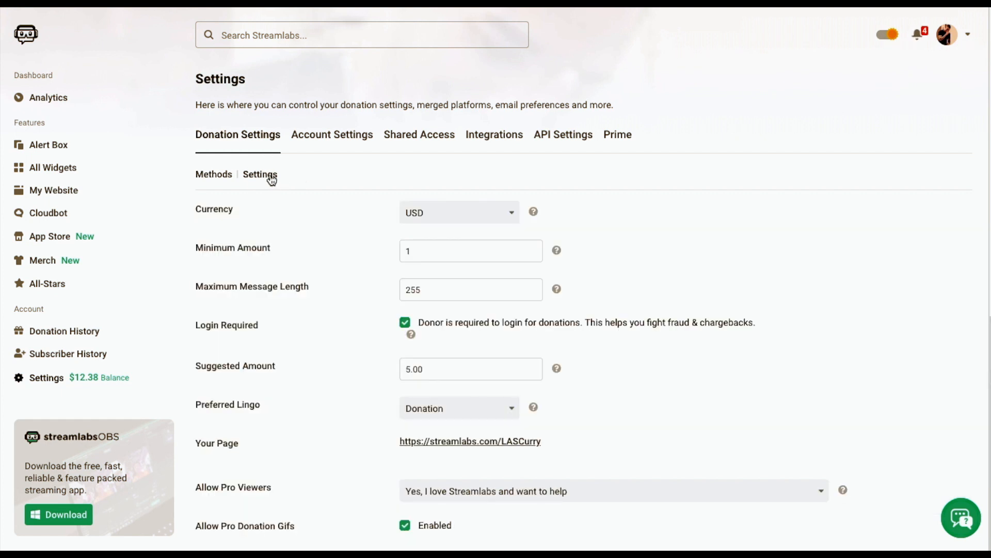
{"action": "mouse_move", "coordinate": [316, 243]}
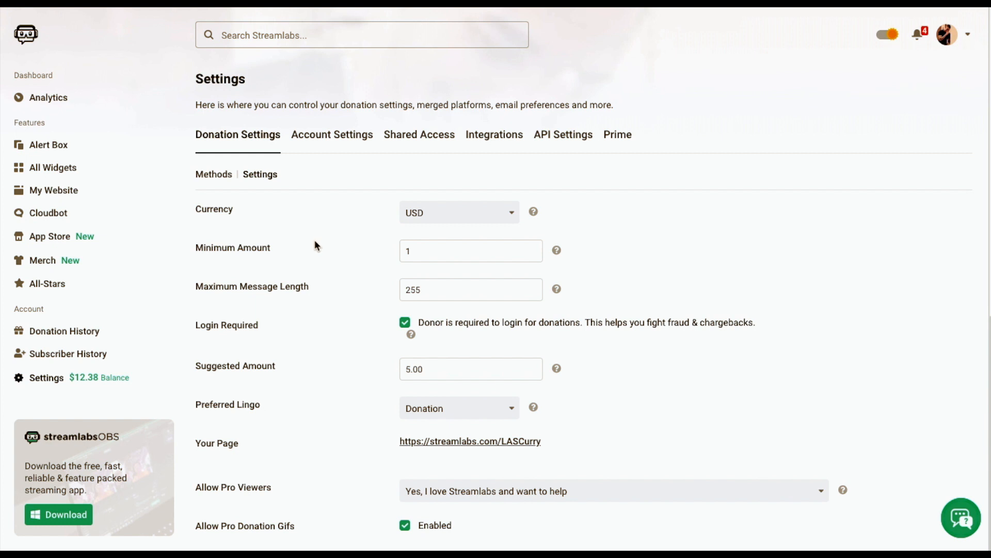
{"action": "mouse_move", "coordinate": [376, 245]}
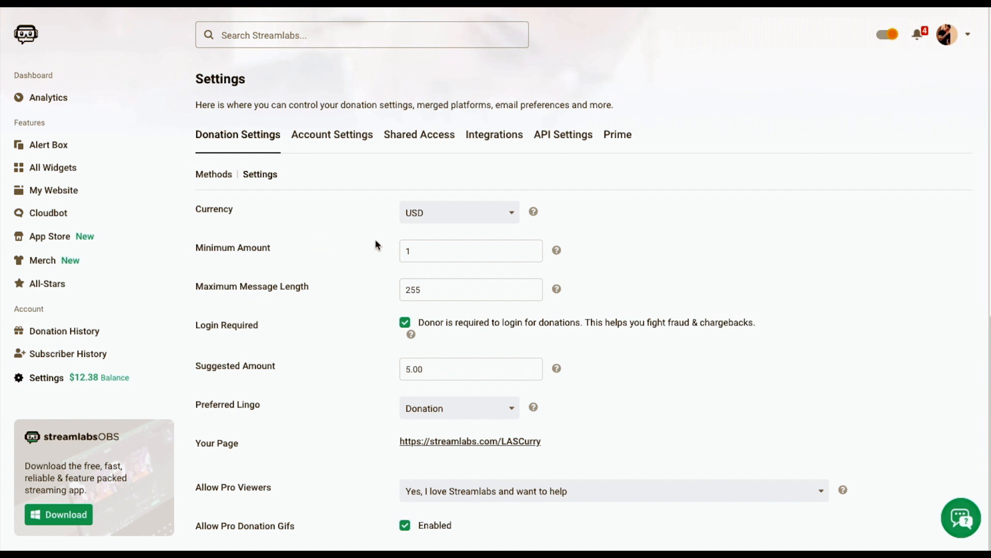
{"action": "mouse_move", "coordinate": [343, 219]}
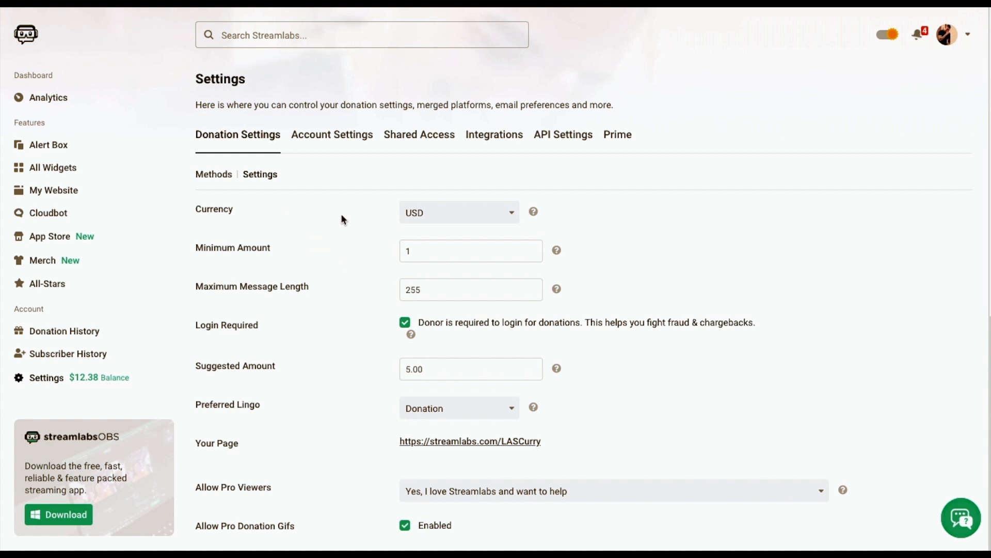
{"action": "mouse_move", "coordinate": [479, 222]}
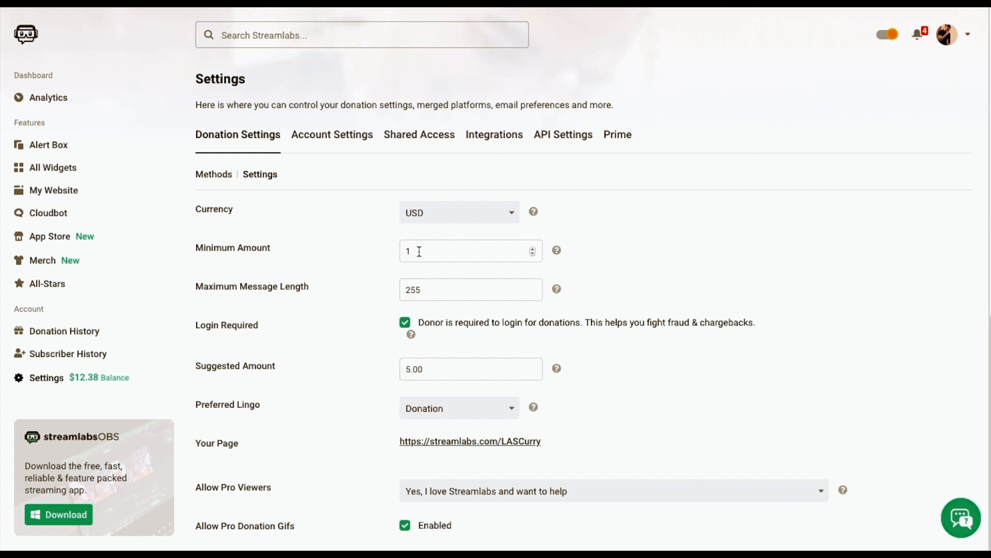
{"action": "mouse_move", "coordinate": [298, 292]}
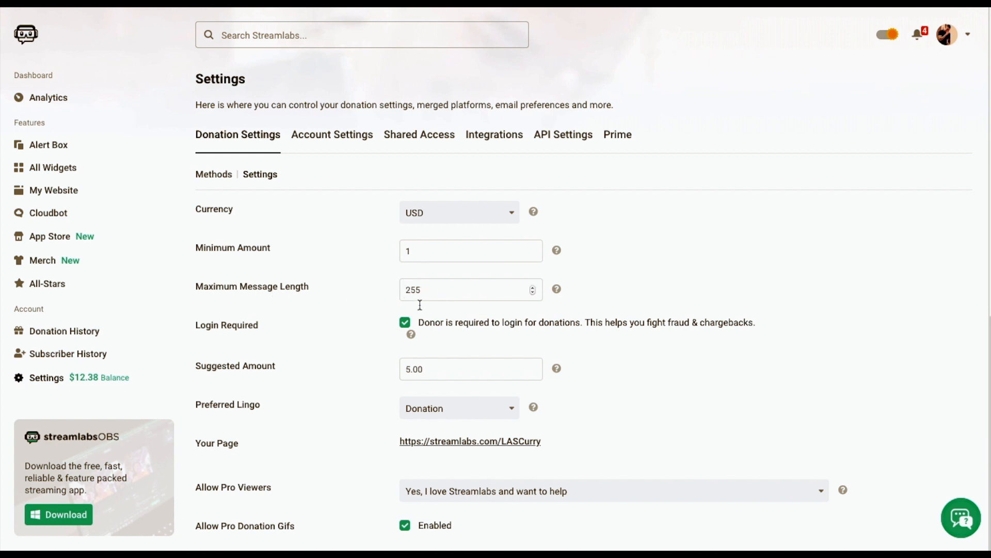
{"action": "mouse_move", "coordinate": [258, 331]}
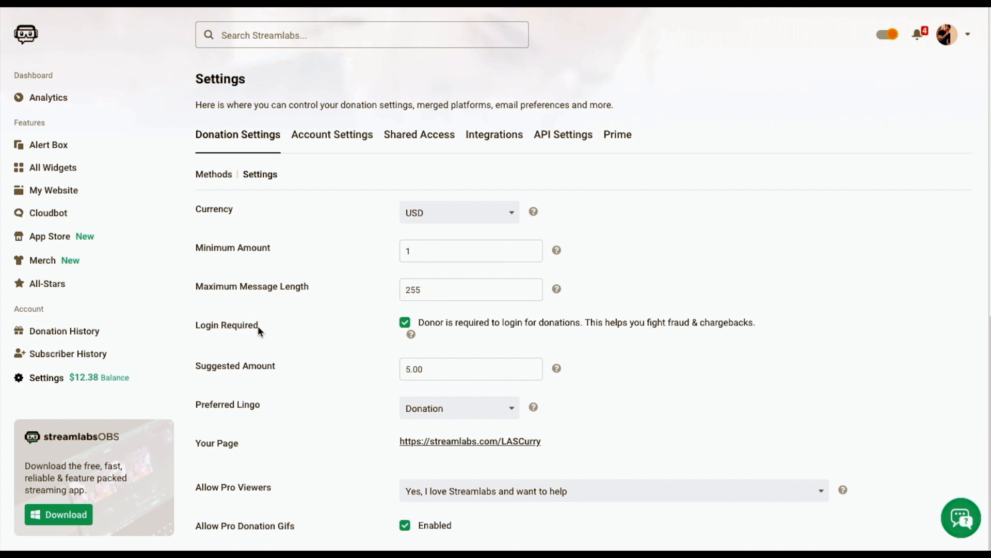
{"action": "mouse_move", "coordinate": [404, 325]}
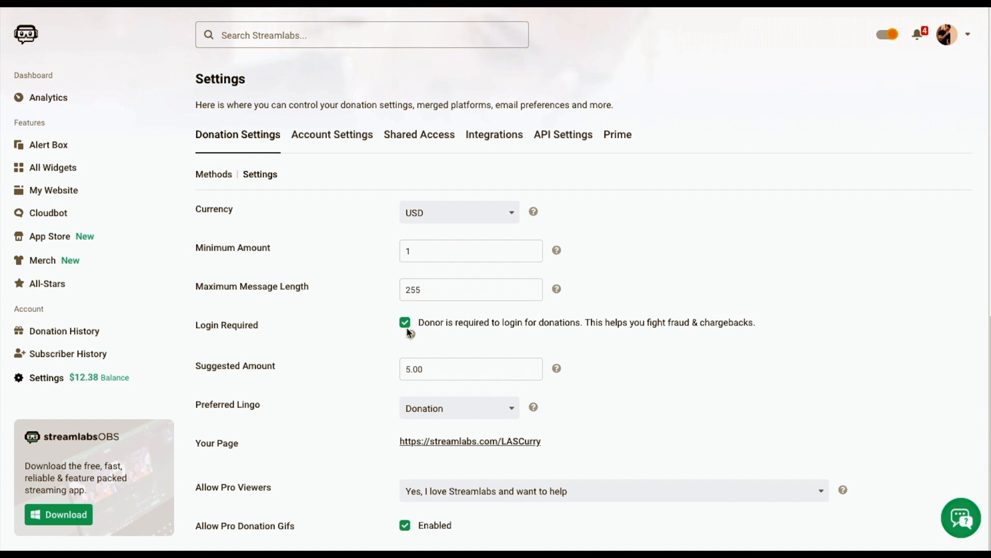
{"action": "mouse_move", "coordinate": [434, 392]}
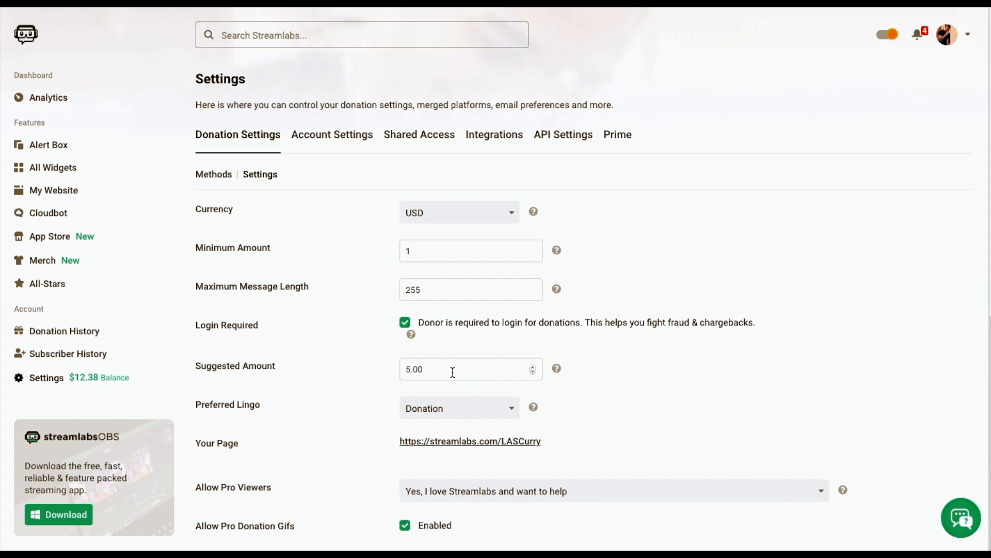
{"action": "scroll", "scroll_direction": "down", "scroll_amount": 3}
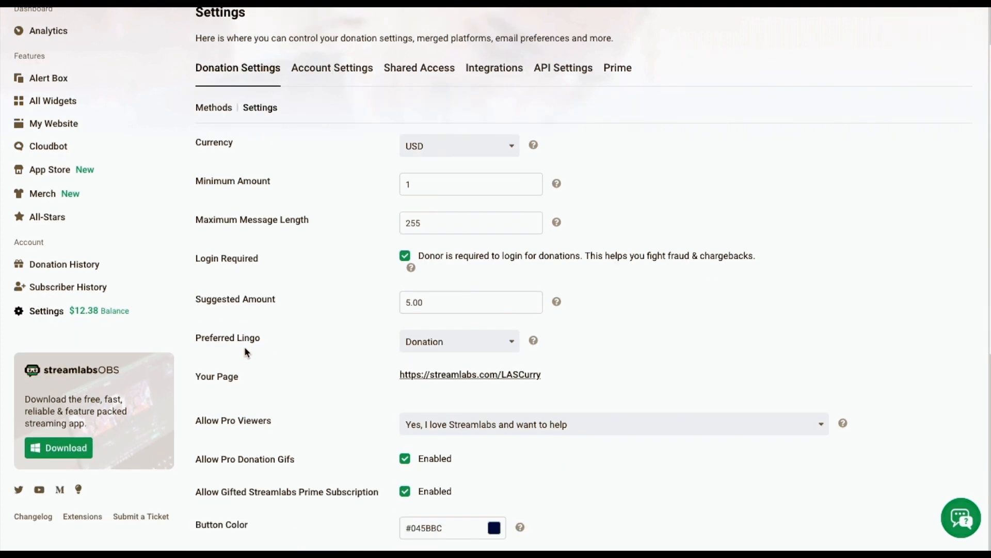
{"action": "mouse_move", "coordinate": [442, 375]}
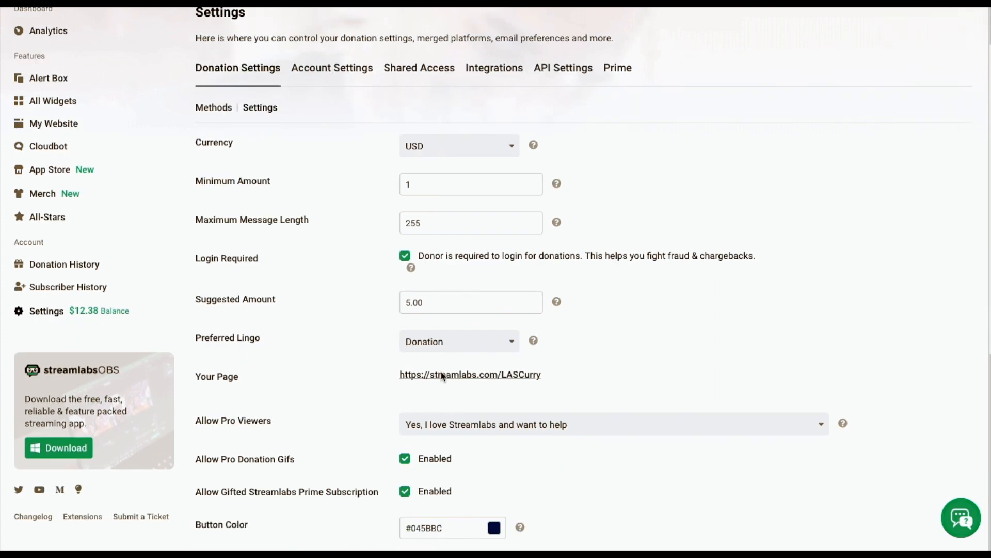
{"action": "mouse_move", "coordinate": [553, 385]}
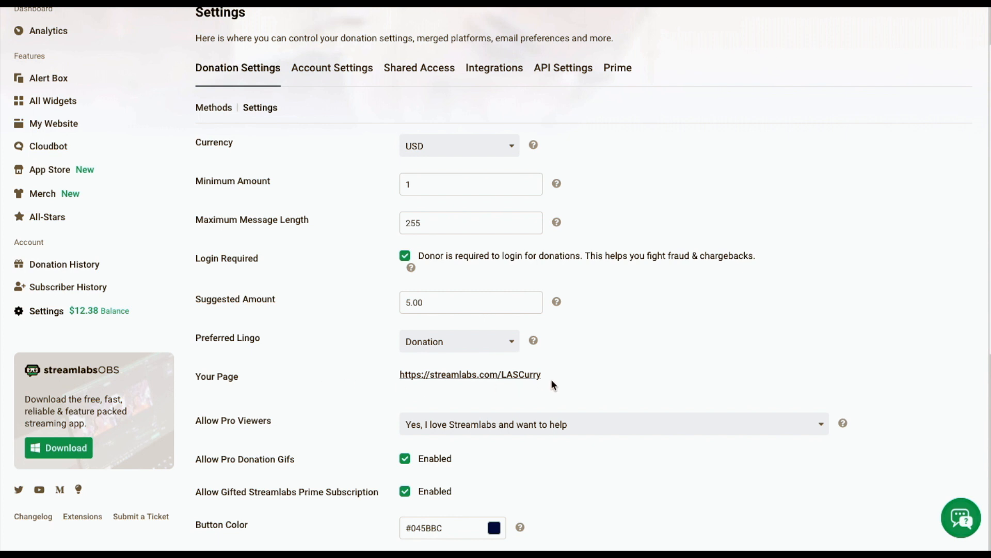
{"action": "mouse_move", "coordinate": [478, 383]}
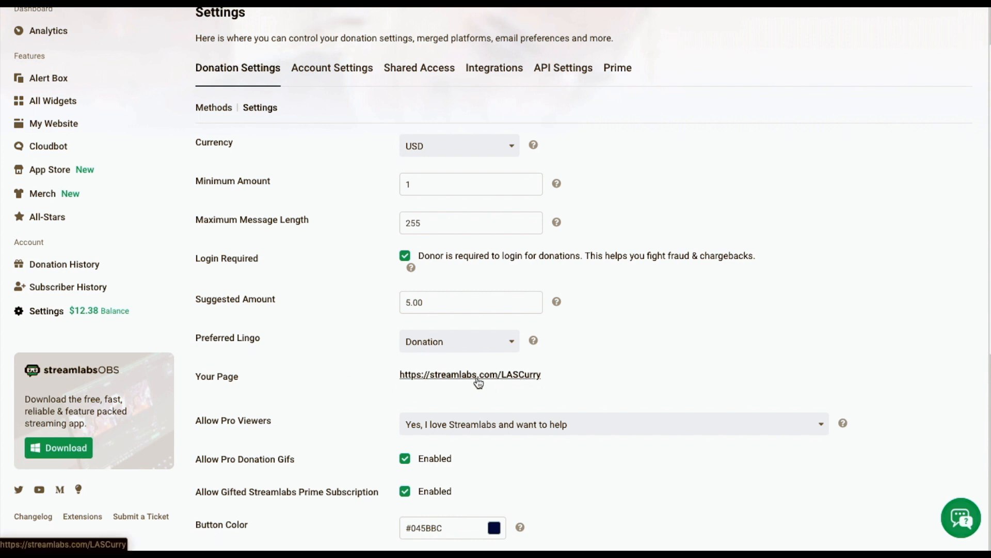
{"action": "scroll", "scroll_direction": "down", "scroll_amount": 3}
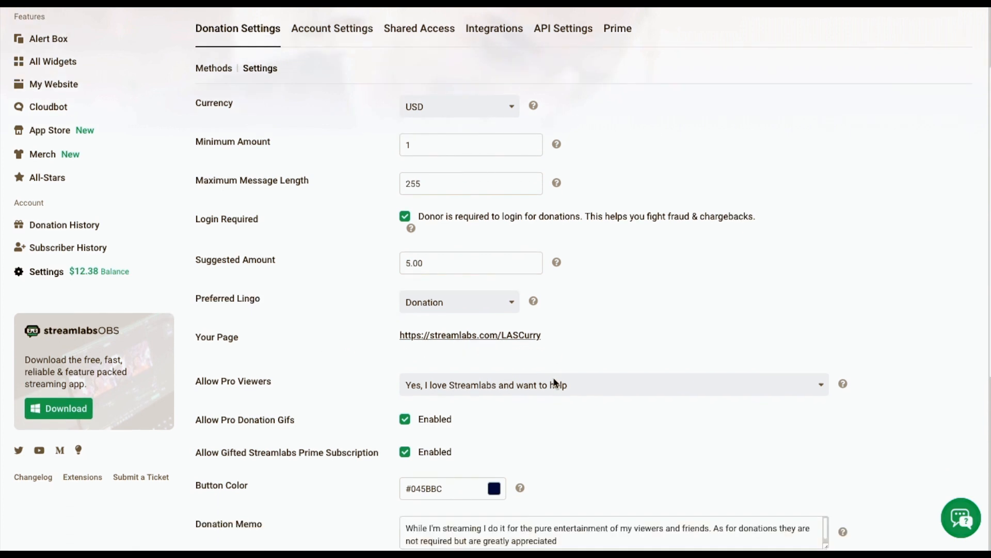
{"action": "scroll", "scroll_direction": "down", "scroll_amount": 3}
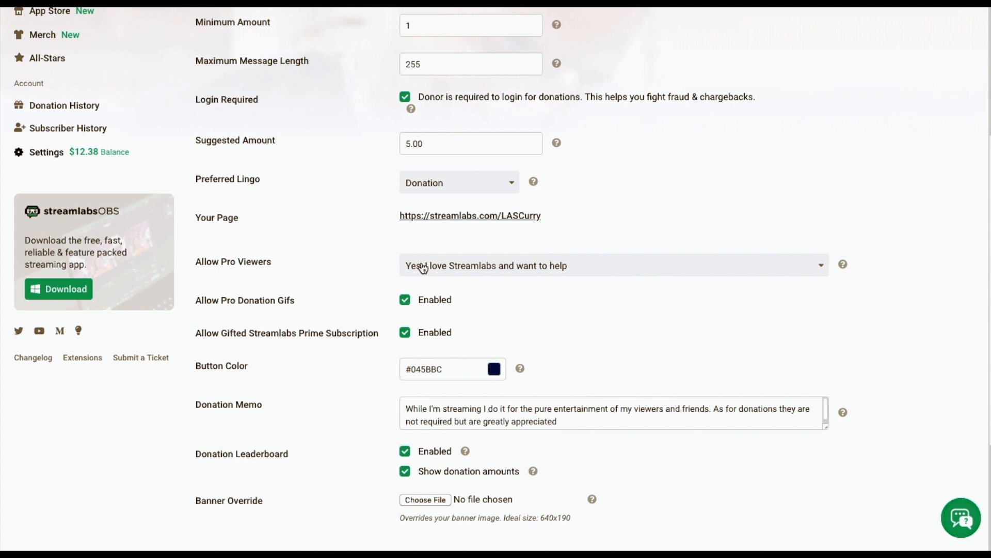
{"action": "mouse_move", "coordinate": [258, 308]}
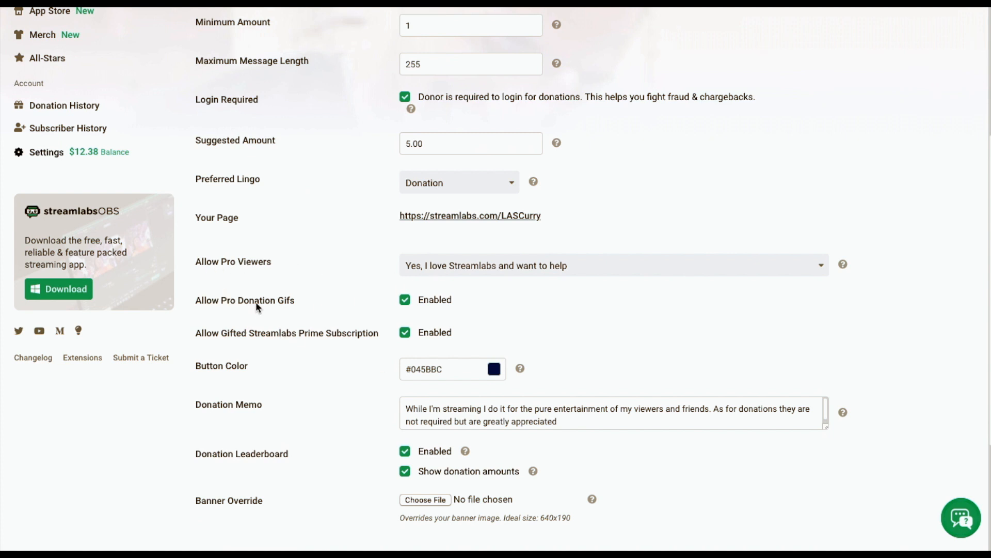
{"action": "mouse_move", "coordinate": [231, 345]}
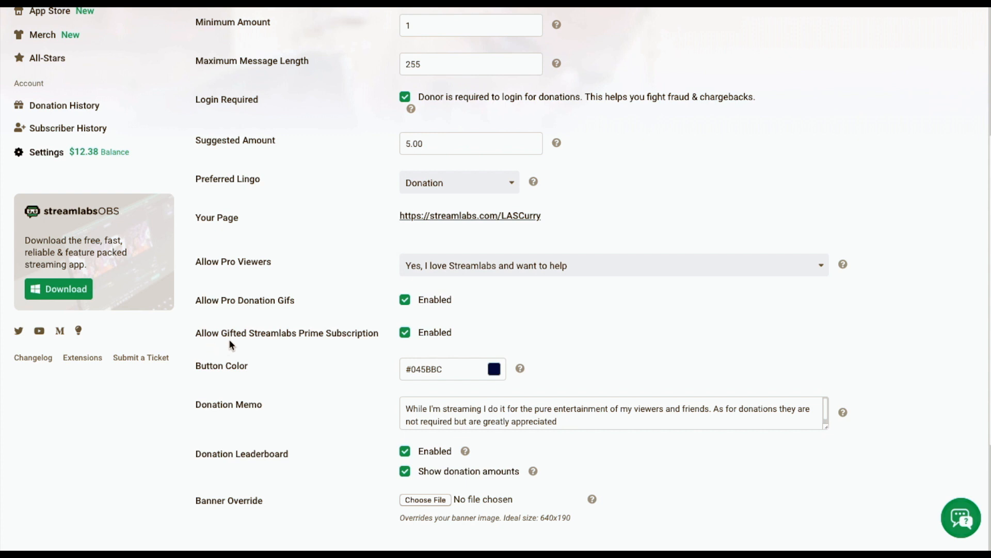
{"action": "mouse_move", "coordinate": [405, 359]}
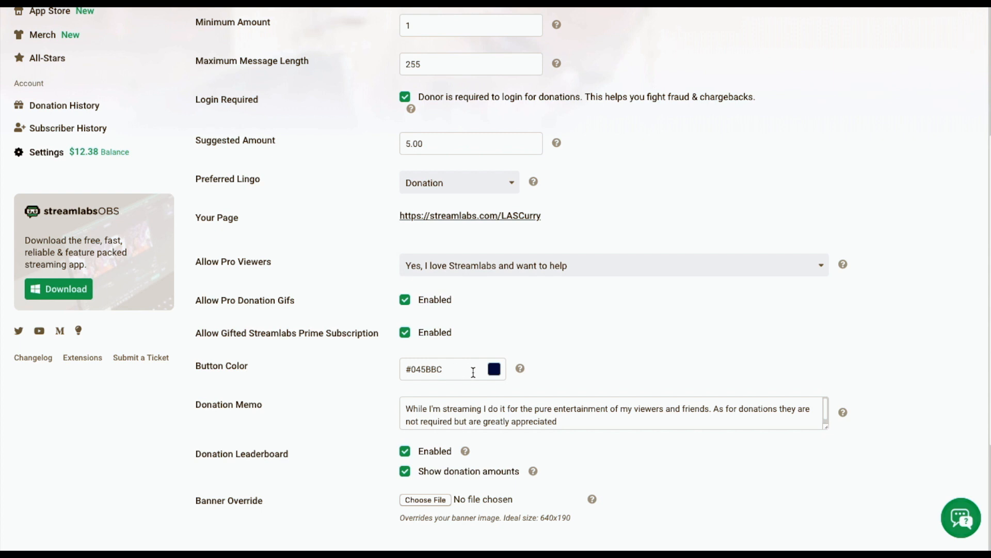
{"action": "scroll", "scroll_direction": "down", "scroll_amount": 3}
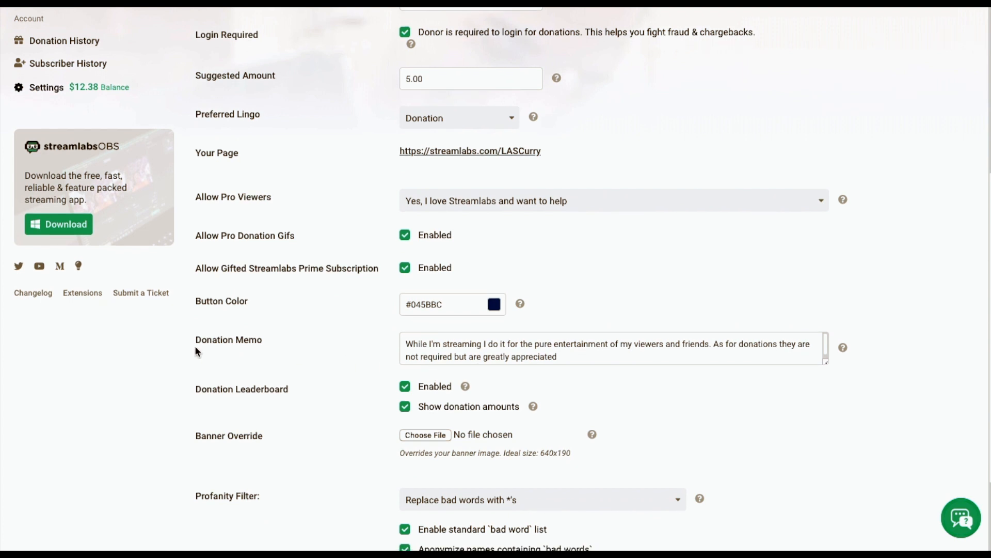
{"action": "mouse_move", "coordinate": [417, 344]}
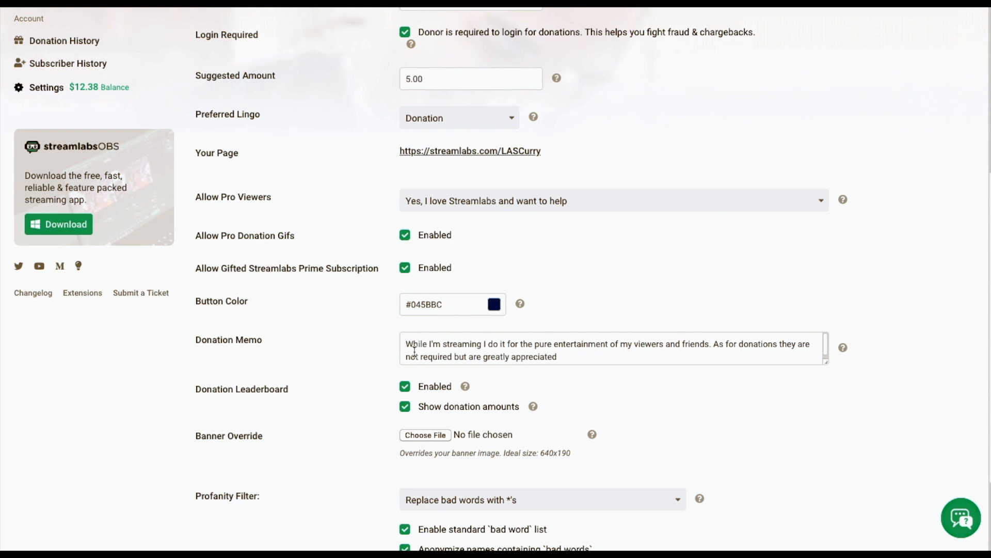
{"action": "mouse_move", "coordinate": [588, 354]}
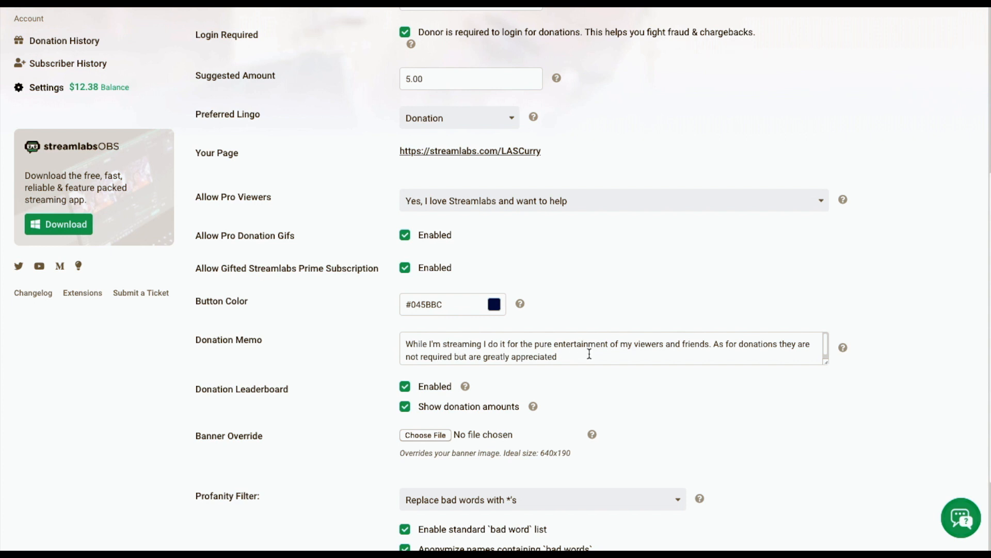
{"action": "mouse_move", "coordinate": [699, 351]}
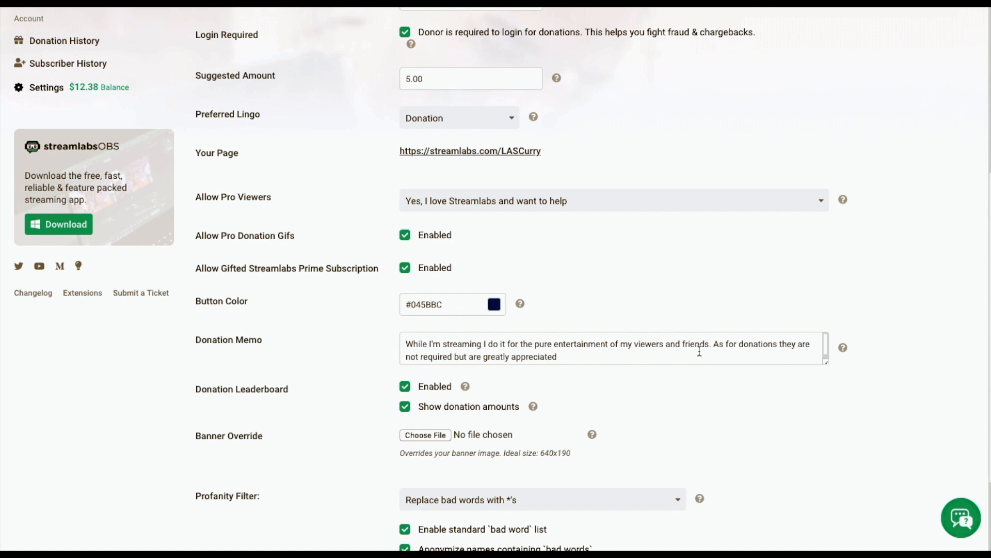
{"action": "mouse_move", "coordinate": [465, 358]}
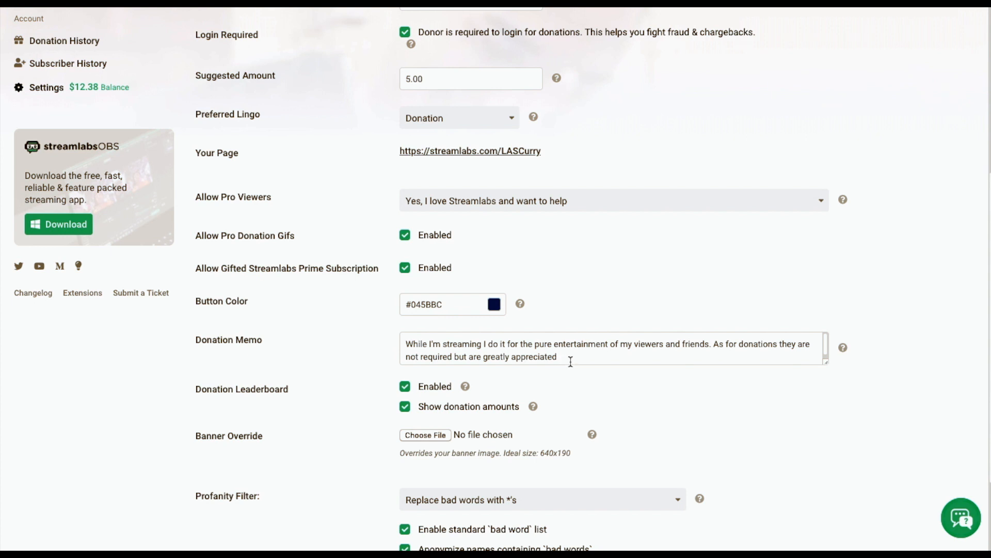
{"action": "mouse_move", "coordinate": [397, 404]}
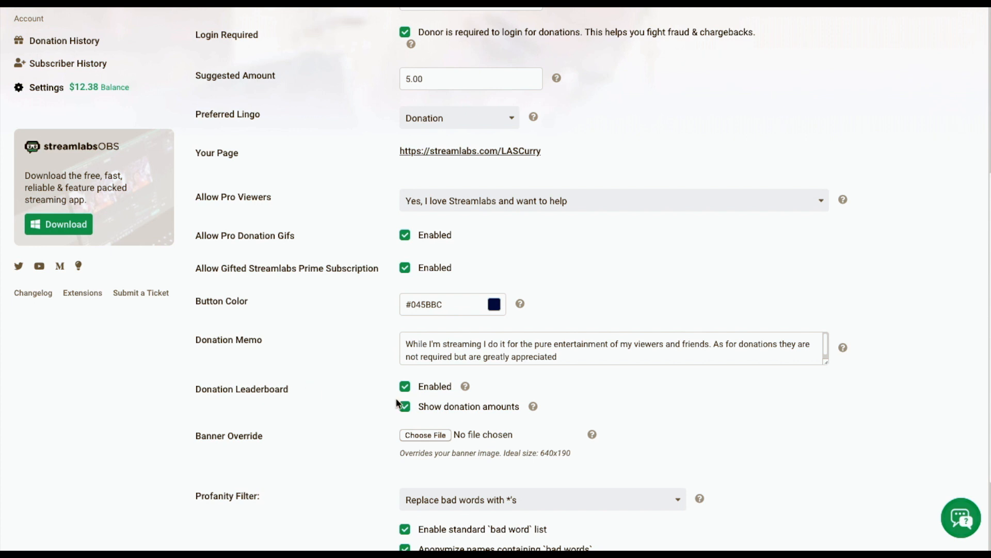
{"action": "mouse_move", "coordinate": [528, 414]}
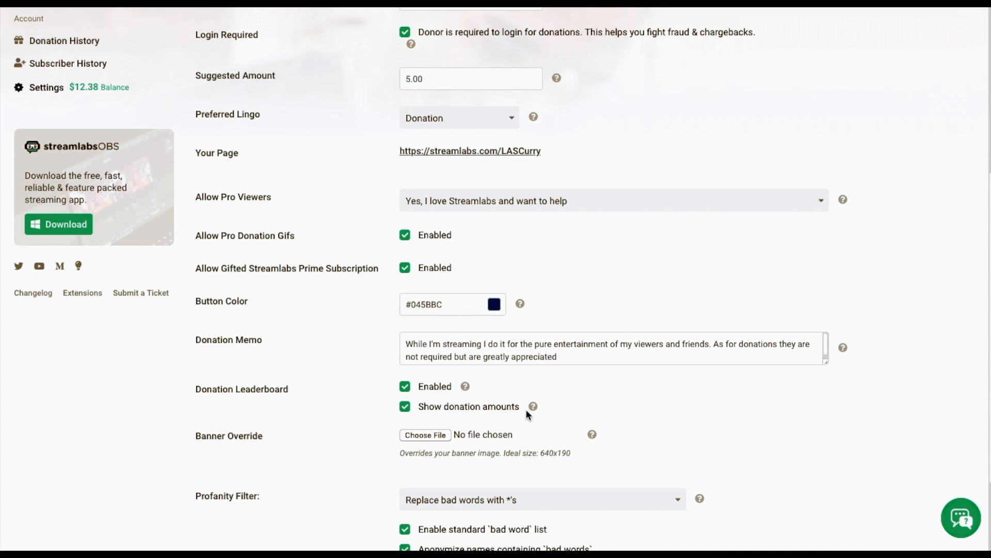
Step: Save the Streamlabs donation settings from the bottom of the page
{"action": "scroll", "scroll_direction": "down", "scroll_amount": 3}
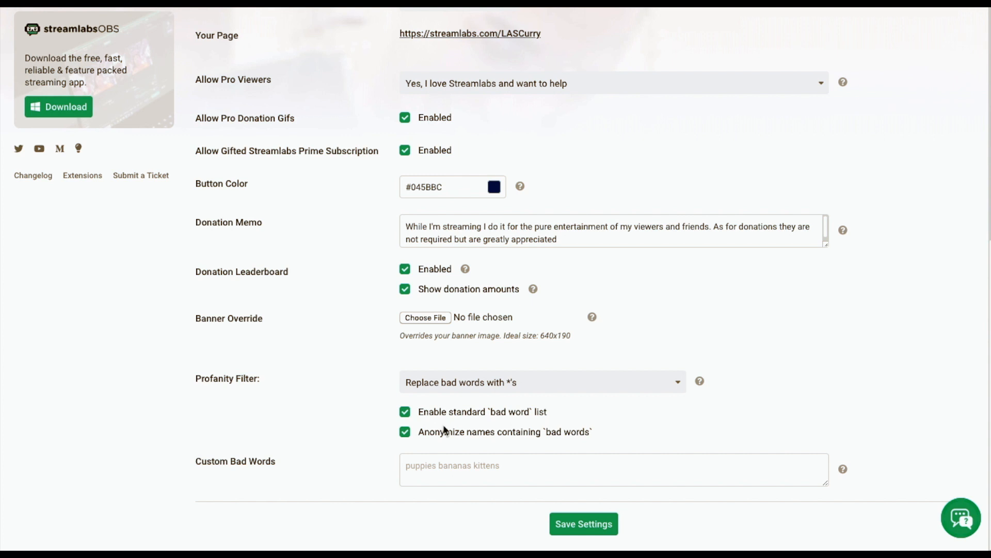
{"action": "mouse_move", "coordinate": [436, 432]}
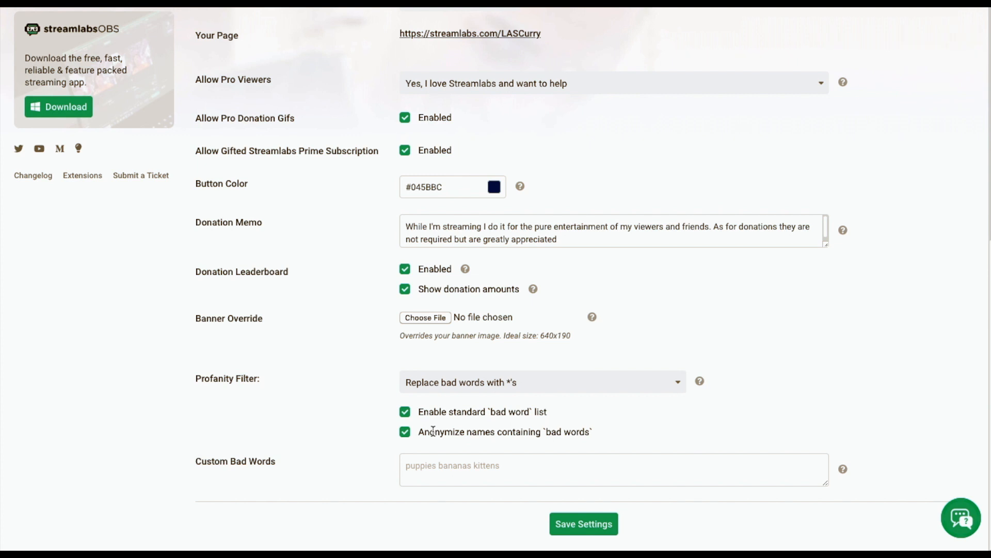
{"action": "mouse_move", "coordinate": [448, 440]}
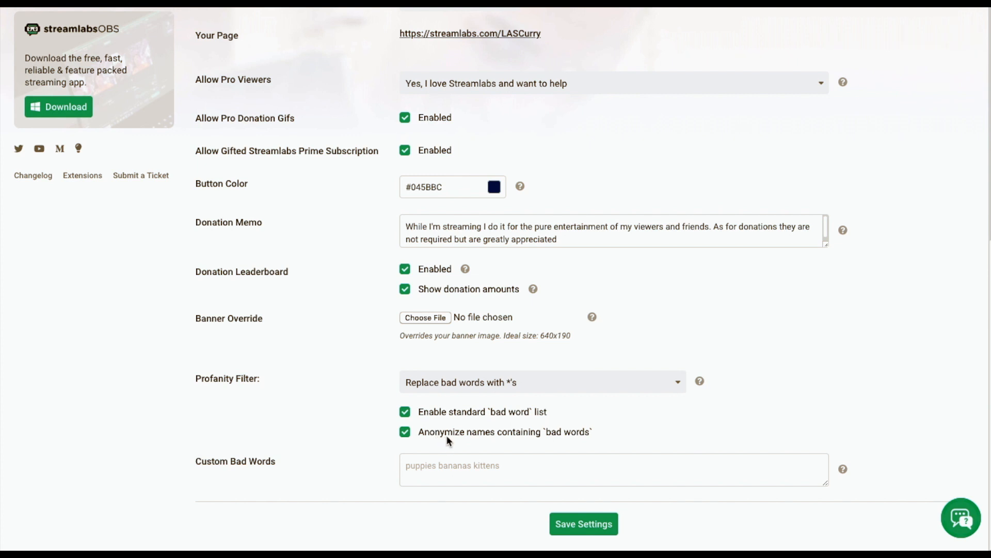
{"action": "mouse_move", "coordinate": [583, 523]}
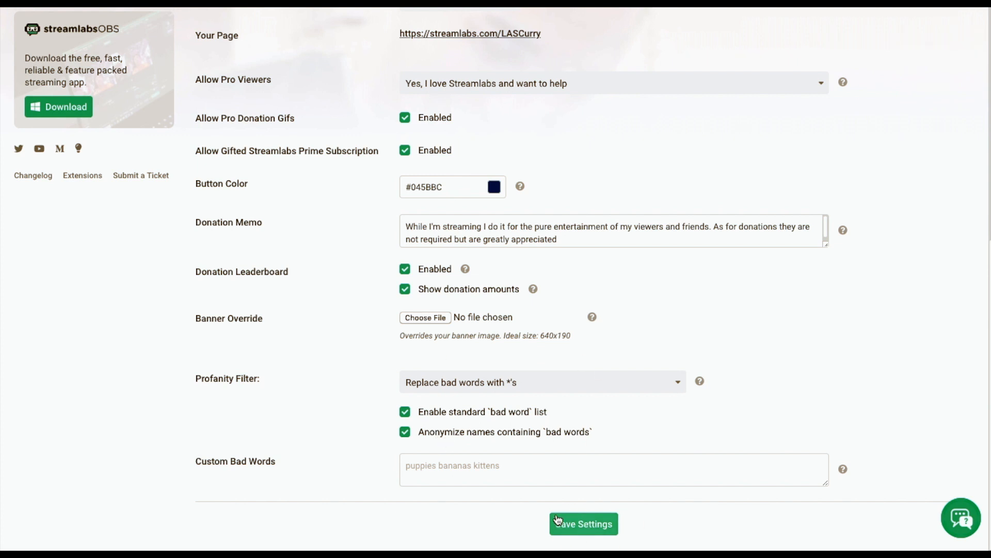
{"action": "left_click", "coordinate": [583, 523]}
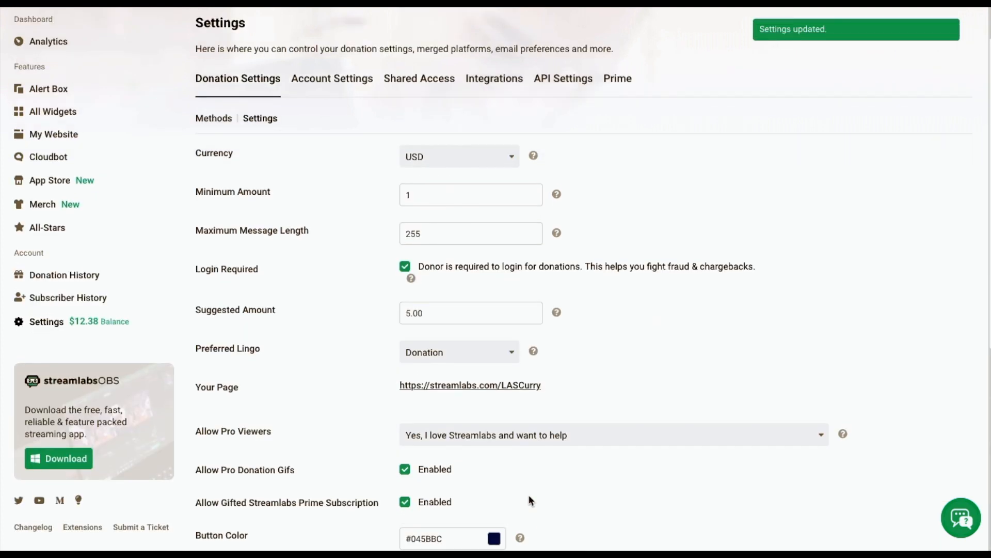
{"action": "scroll", "scroll_direction": "up", "scroll_amount": 3}
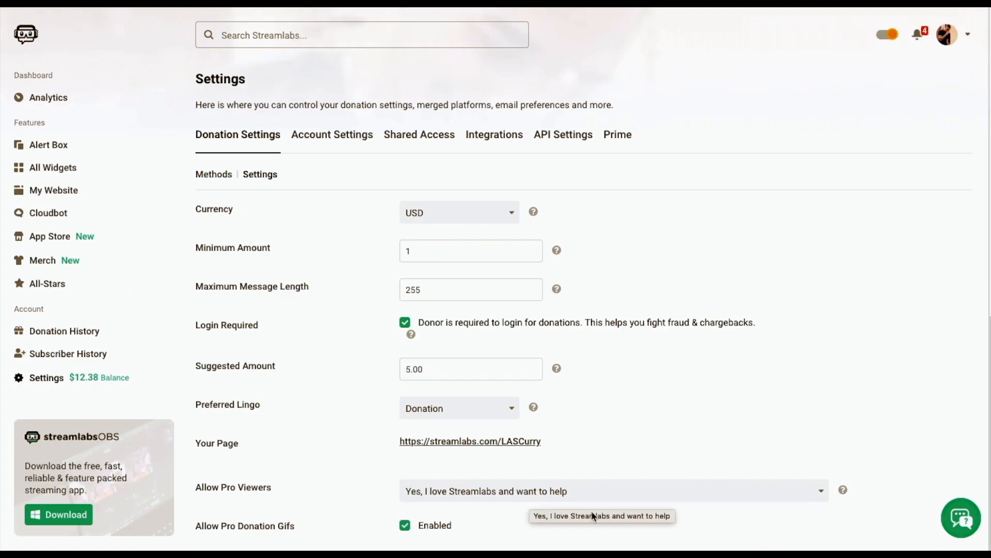
Step: Return to the donation Methods page showing the tip page link and connected payments
{"action": "left_click", "coordinate": [214, 176]}
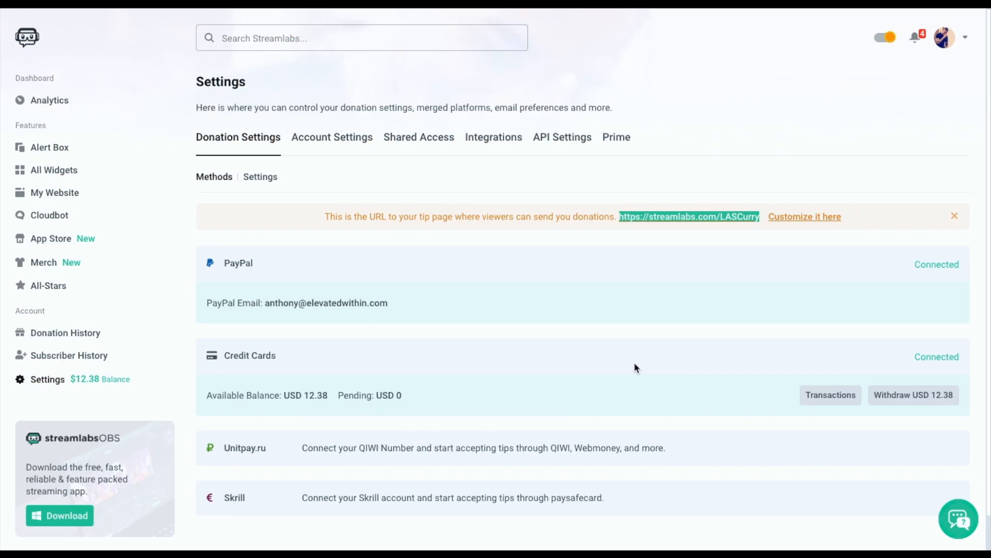
{"action": "mouse_move", "coordinate": [157, 34]}
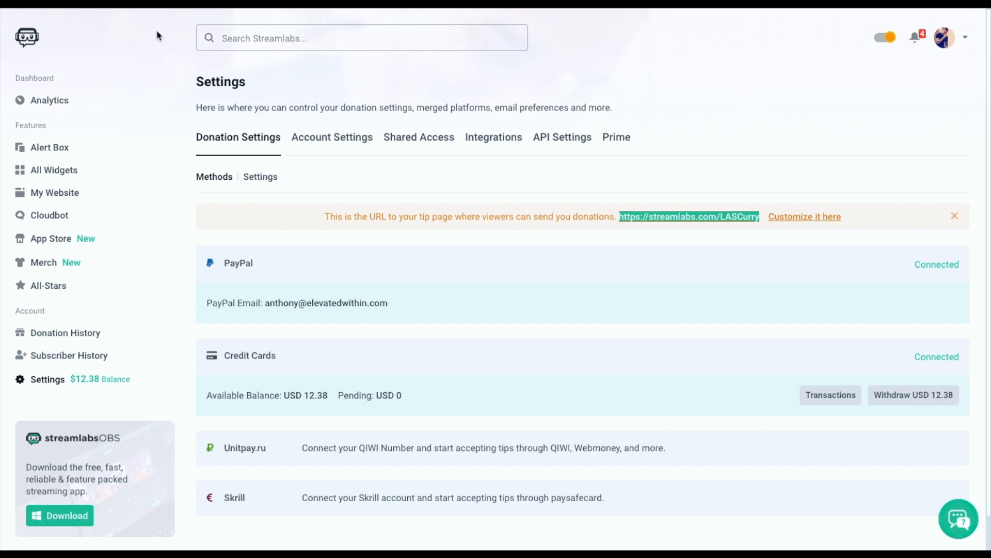
{"action": "mouse_move", "coordinate": [217, 215]}
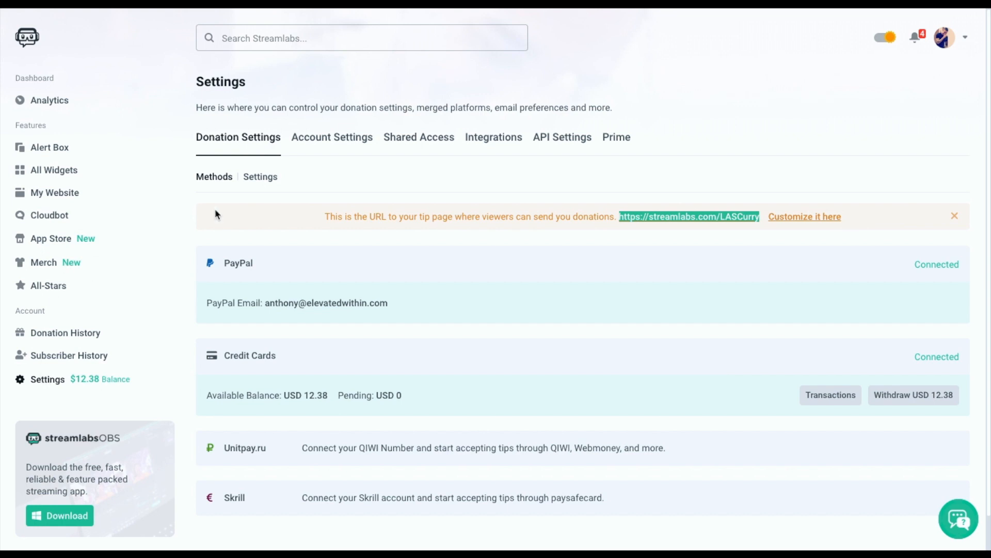
{"action": "mouse_move", "coordinate": [372, 228]}
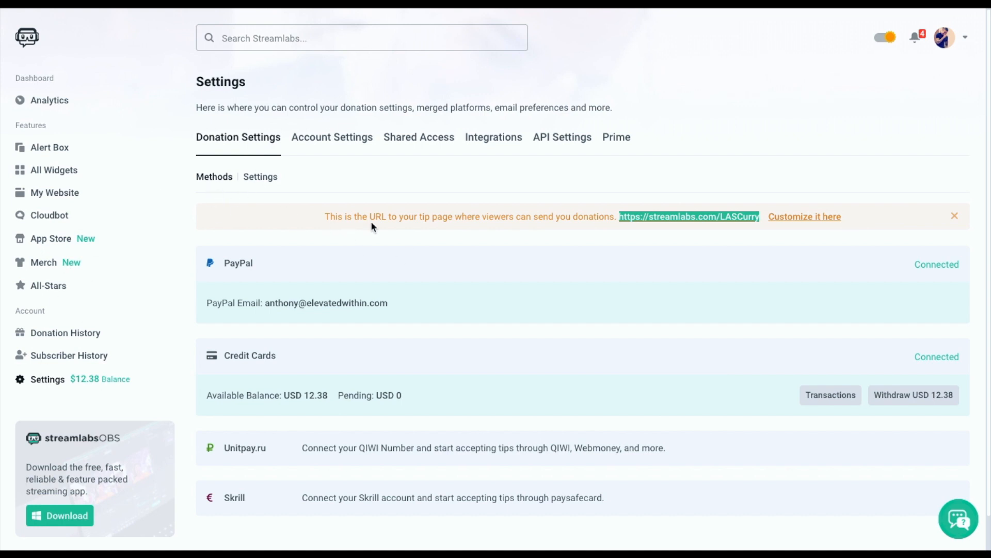
{"action": "mouse_move", "coordinate": [416, 226]}
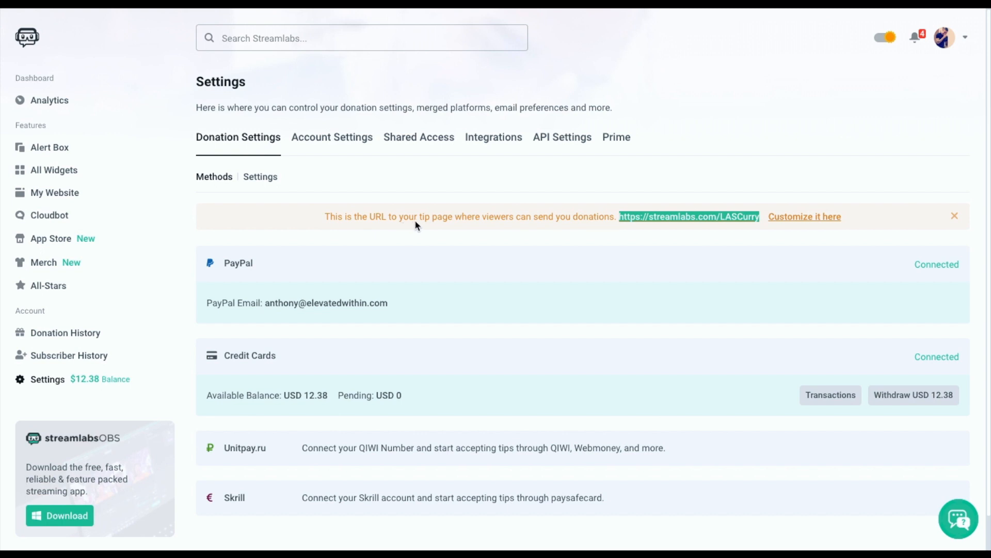
{"action": "mouse_move", "coordinate": [765, 231]}
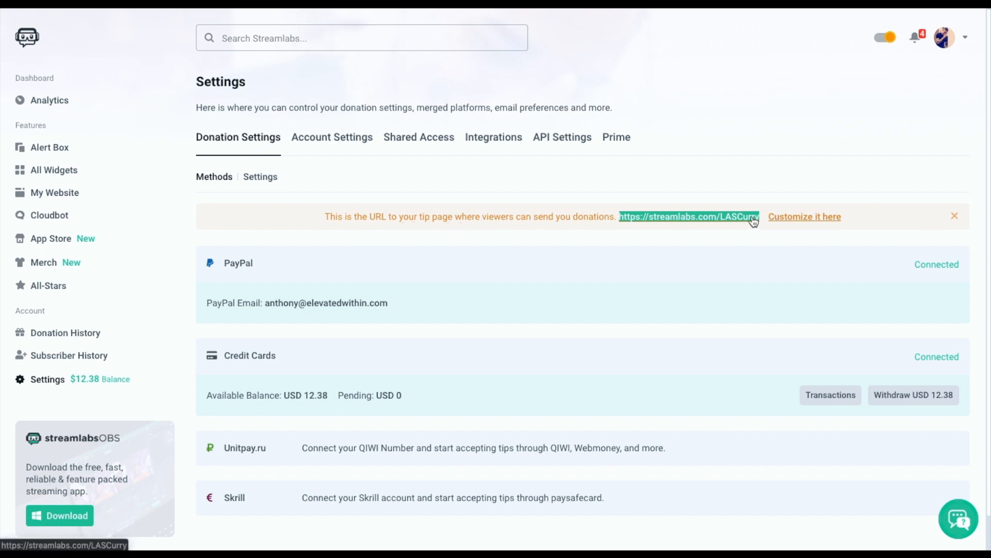
Step: Preview the public tip page with its 5.00 suggested donation, GIFs and effects
{"action": "left_click", "coordinate": [689, 216]}
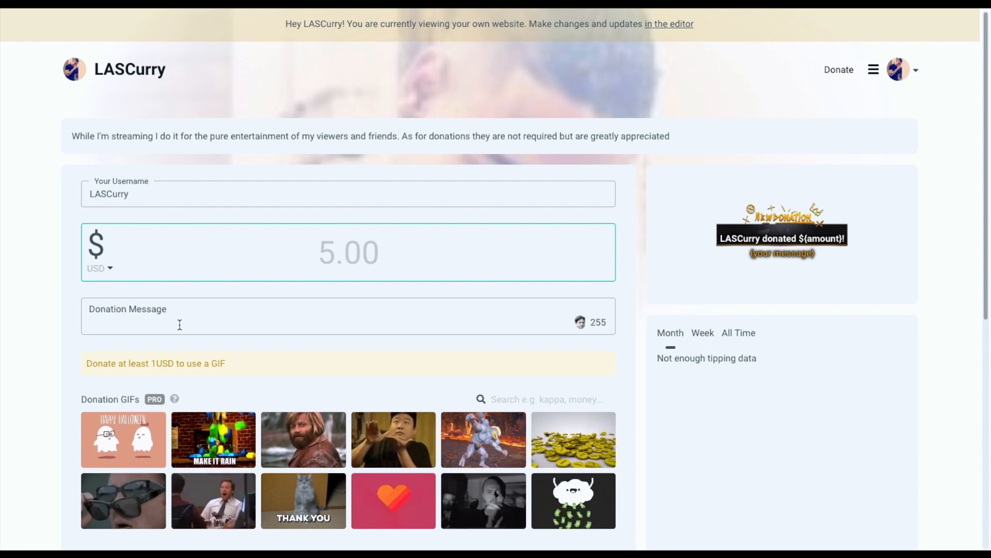
{"action": "scroll", "scroll_direction": "down", "scroll_amount": 3}
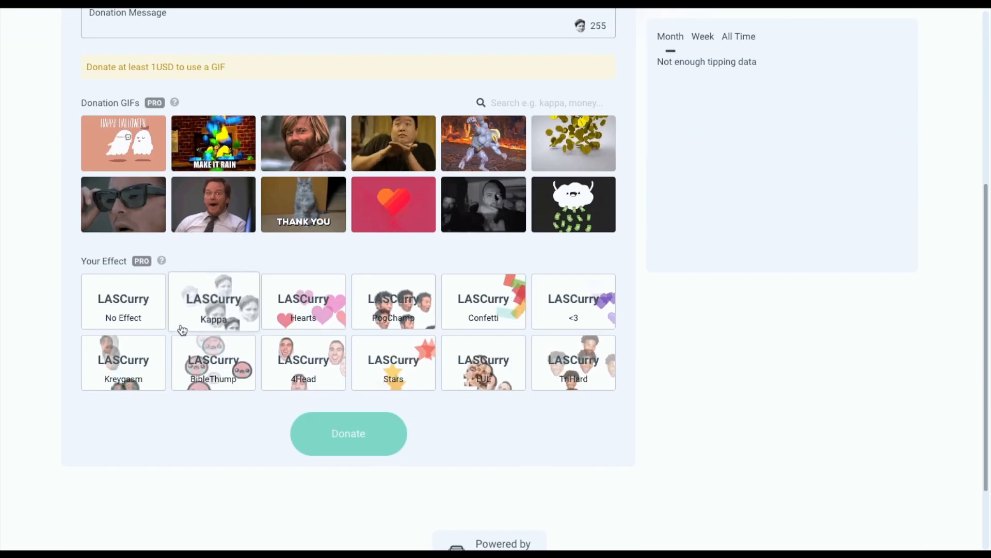
{"action": "scroll", "scroll_direction": "up", "scroll_amount": 3}
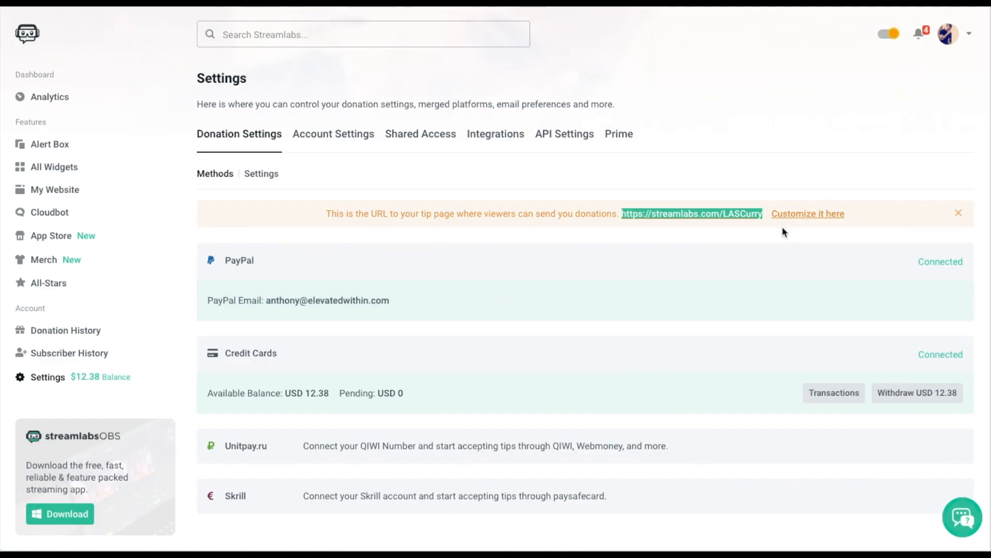
{"action": "mouse_move", "coordinate": [656, 224]}
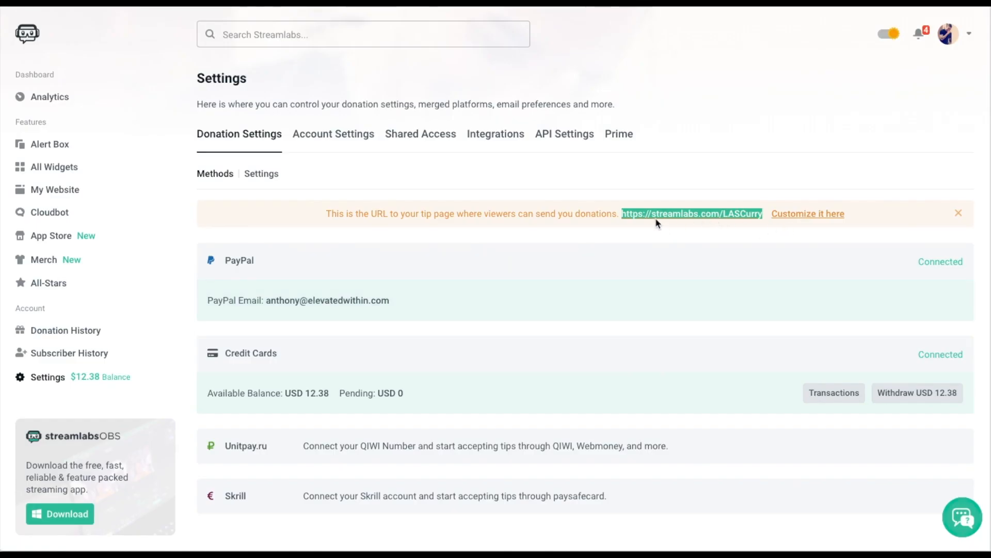
Step: Copy the tip page link address from the Donation Settings banner
{"action": "right_click", "coordinate": [692, 213]}
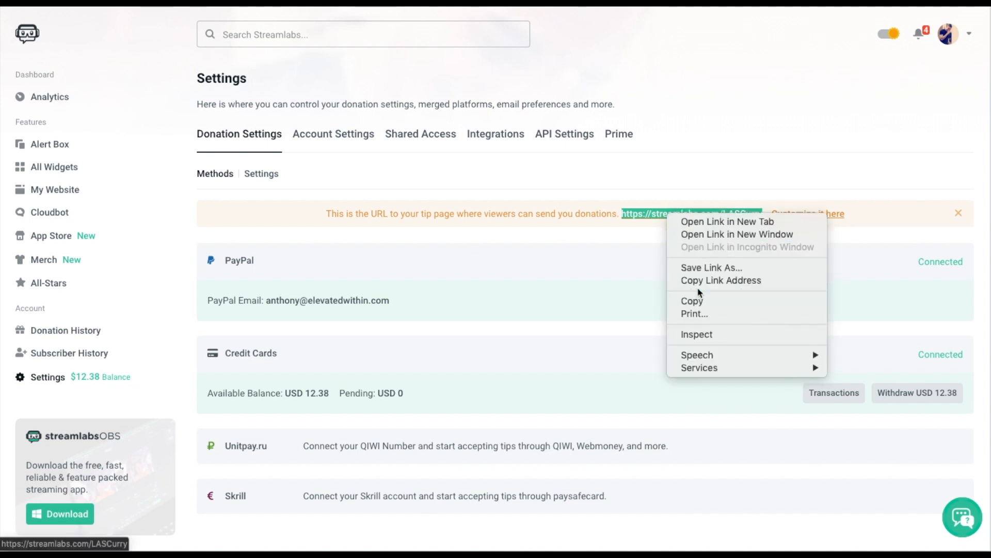
{"action": "left_click", "coordinate": [728, 221]}
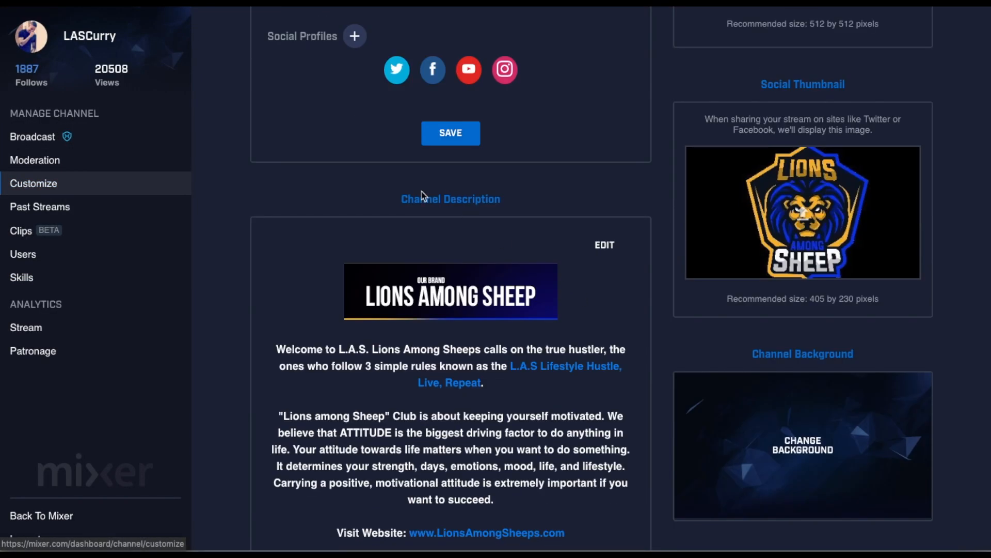
Step: Edit the Mixer channel description and scroll to the DONATION banner
{"action": "left_click", "coordinate": [603, 245]}
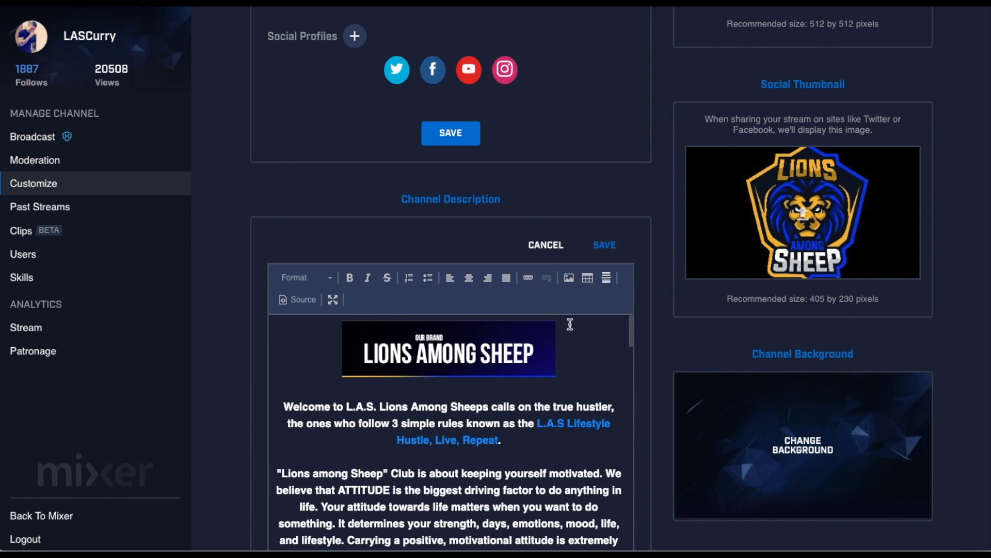
{"action": "scroll", "scroll_direction": "down", "scroll_amount": 3}
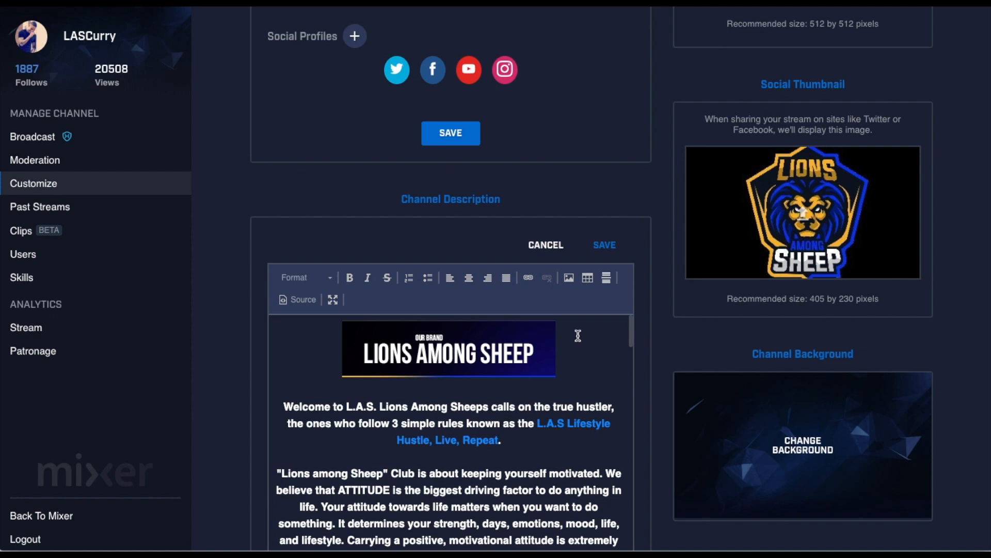
{"action": "scroll", "scroll_direction": "down", "scroll_amount": 3}
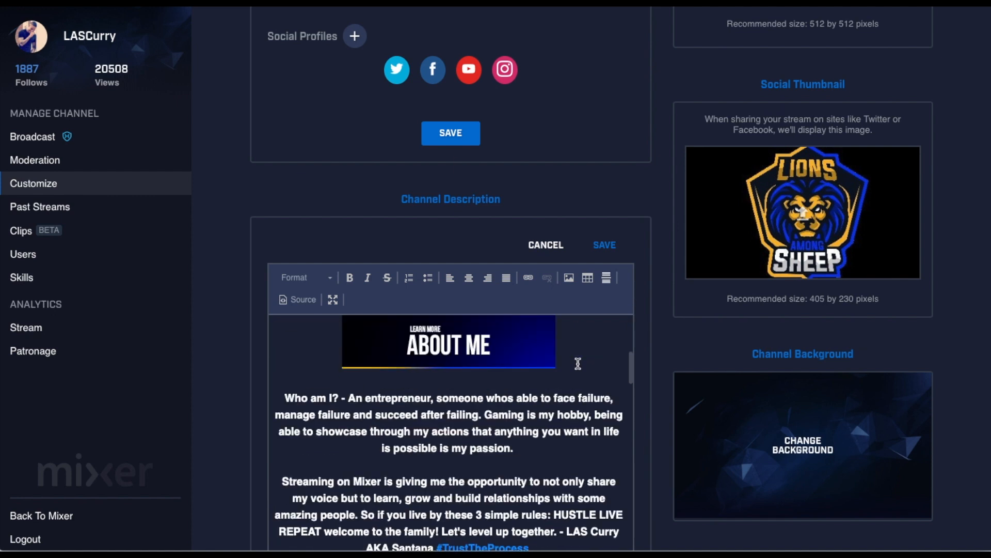
{"action": "scroll", "scroll_direction": "down", "scroll_amount": 3}
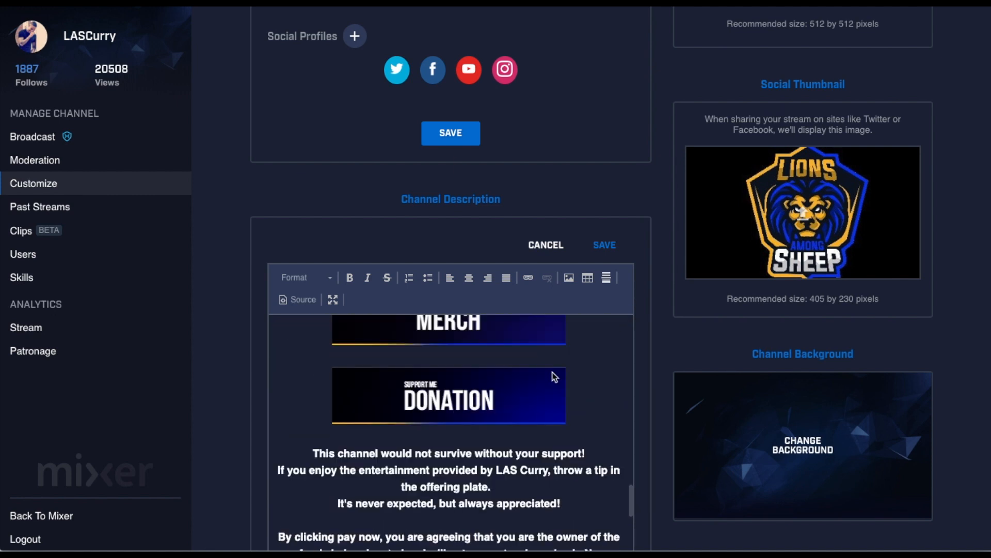
{"action": "double_click", "coordinate": [448, 395]}
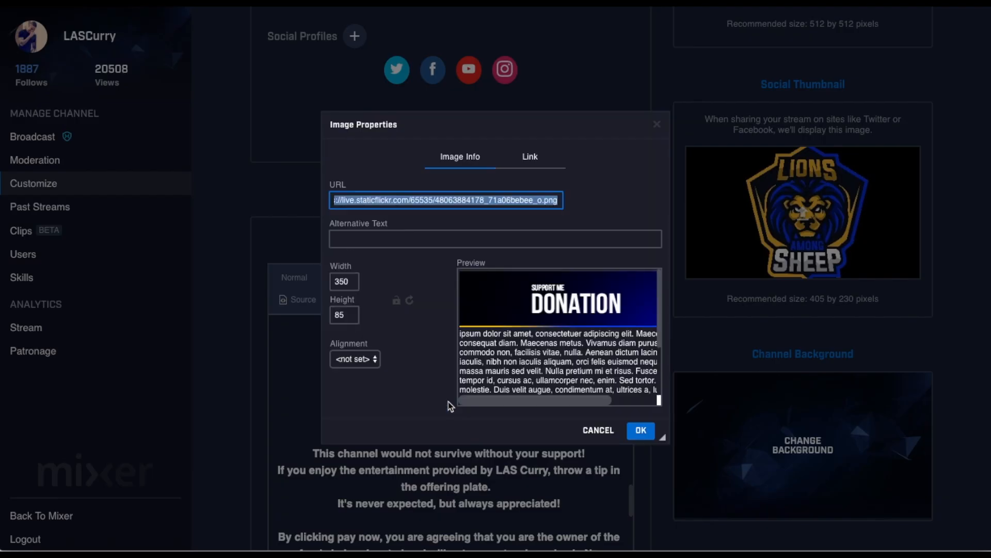
{"action": "left_click", "coordinate": [529, 156]}
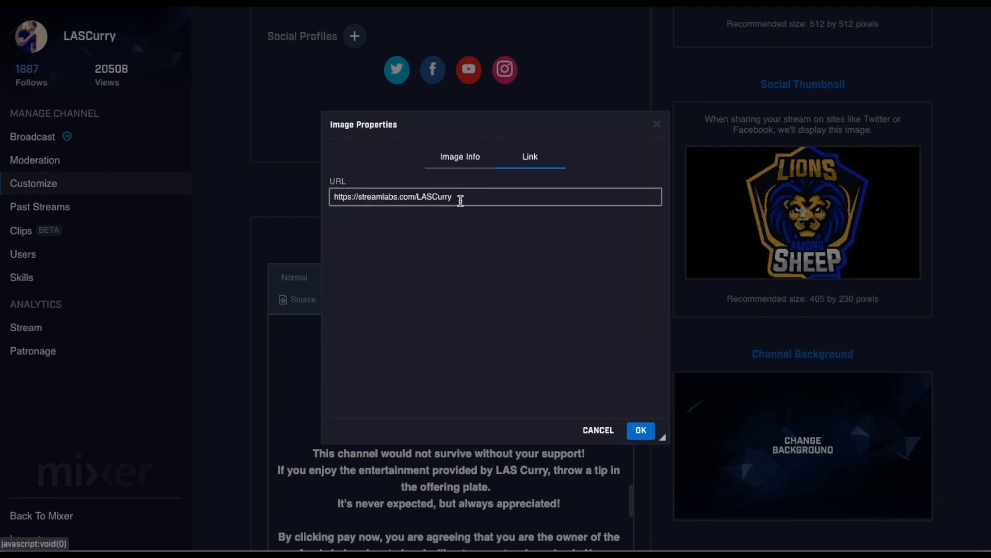
{"action": "mouse_move", "coordinate": [454, 198]}
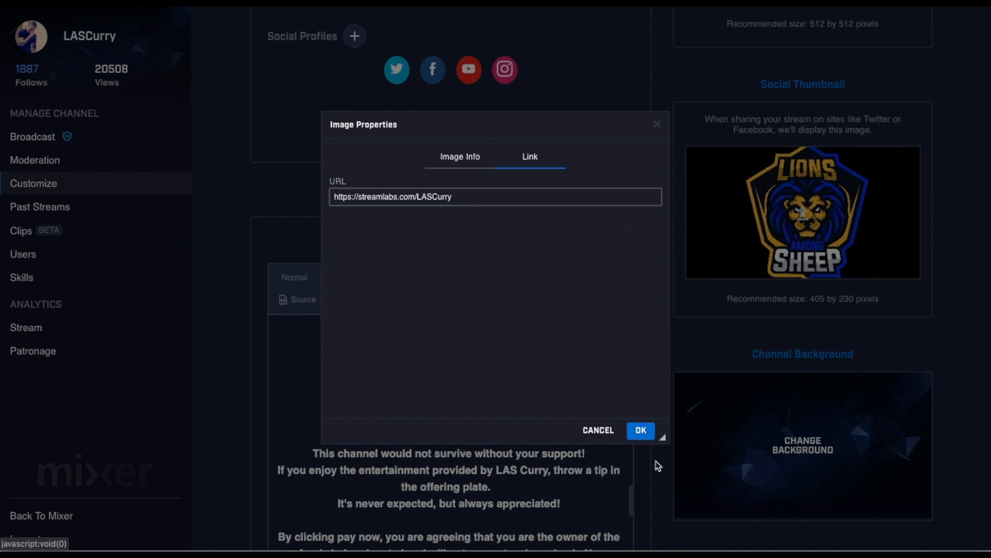
{"action": "left_click", "coordinate": [640, 430]}
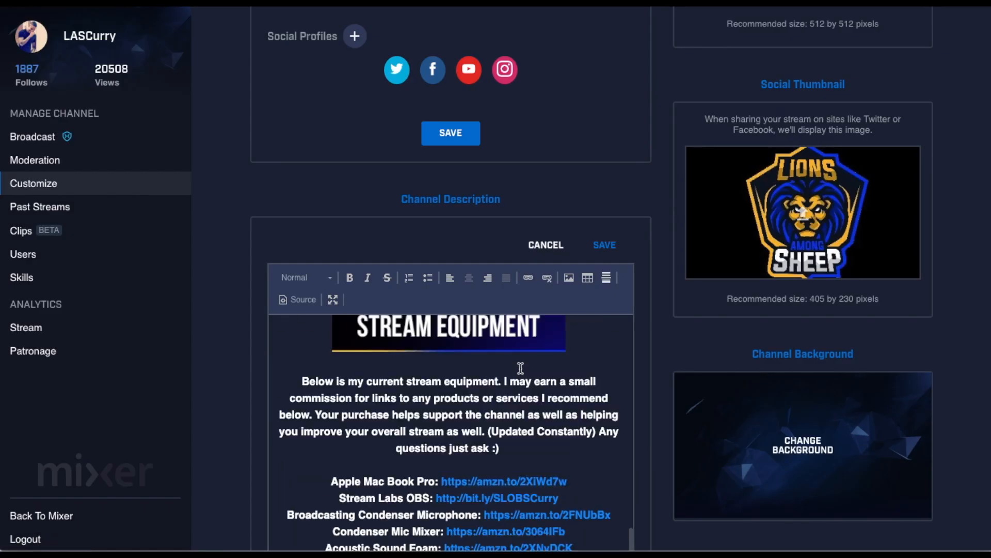
Step: Link the 'Click To Donate' description text to streamlabs.com/LASCurry/
{"action": "scroll", "scroll_direction": "up", "scroll_amount": 3}
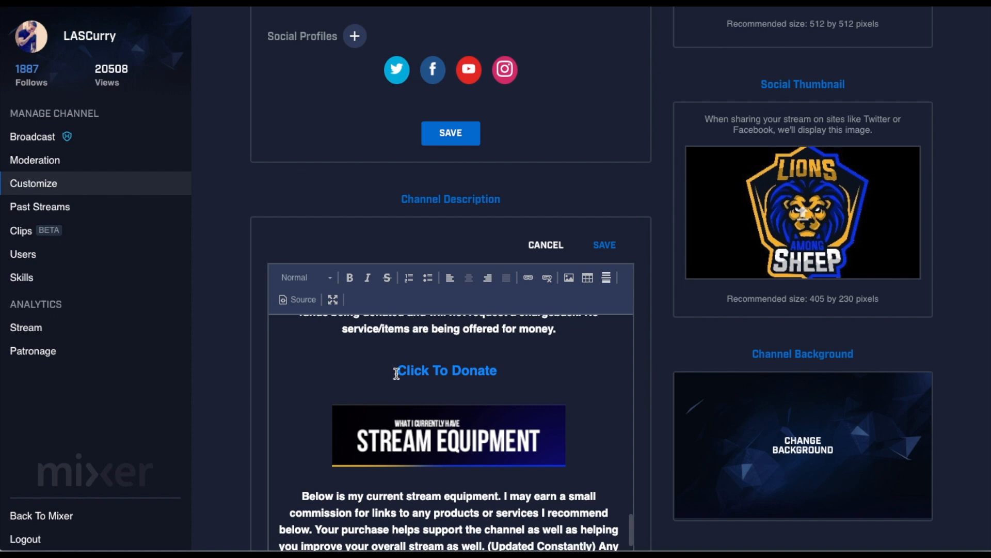
{"action": "double_click", "coordinate": [446, 369]}
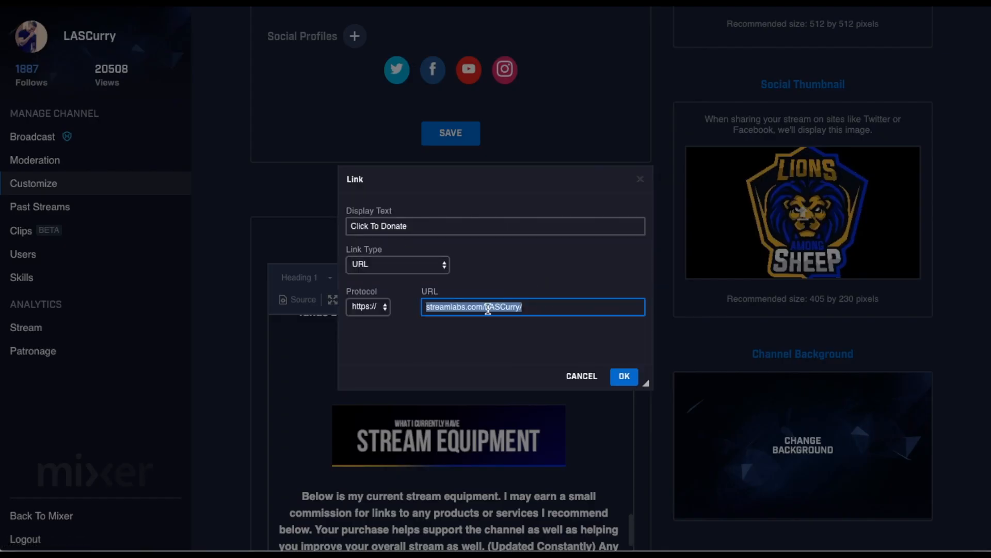
{"action": "left_click", "coordinate": [623, 376]}
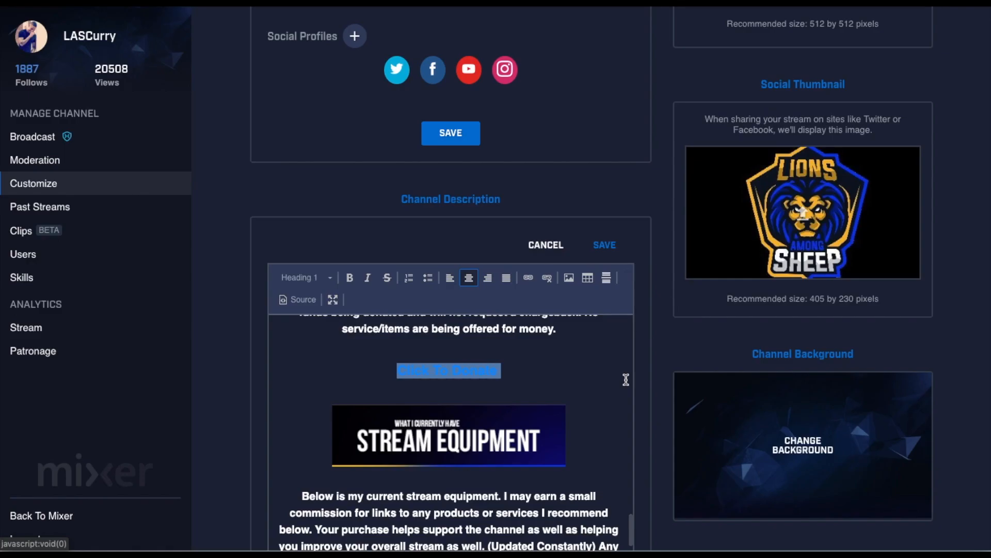
{"action": "scroll", "scroll_direction": "up", "scroll_amount": 3}
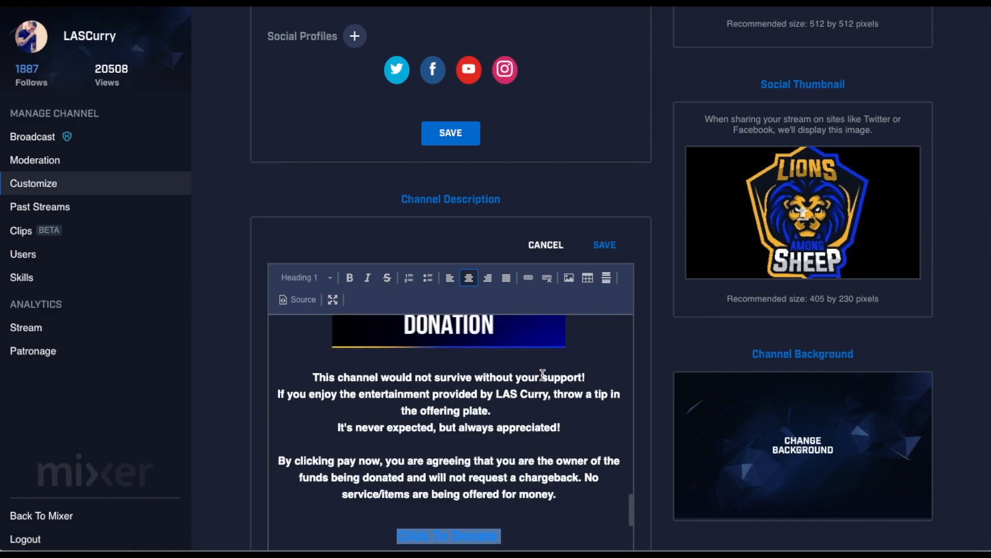
{"action": "mouse_move", "coordinate": [493, 384]}
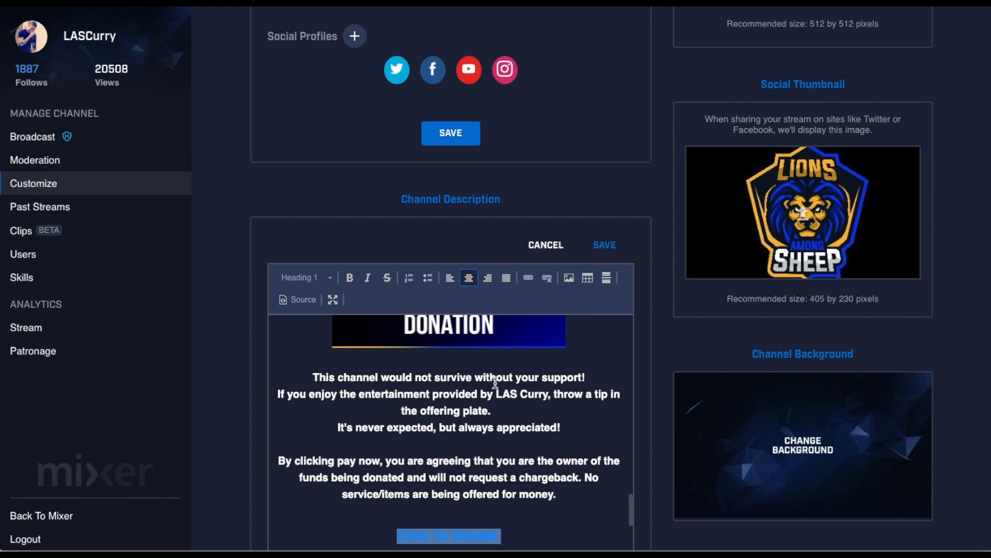
{"action": "mouse_move", "coordinate": [604, 245]}
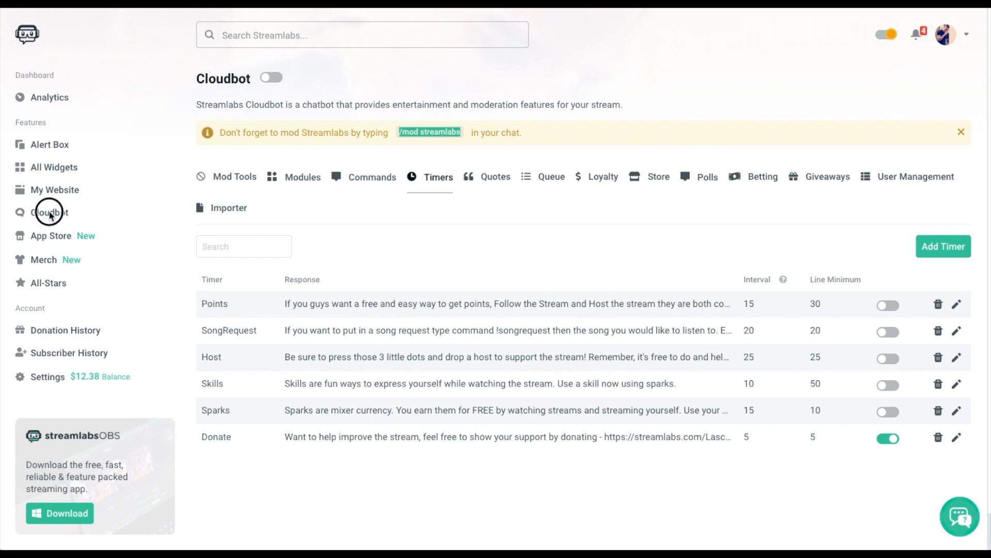
{"action": "mouse_move", "coordinate": [273, 81]}
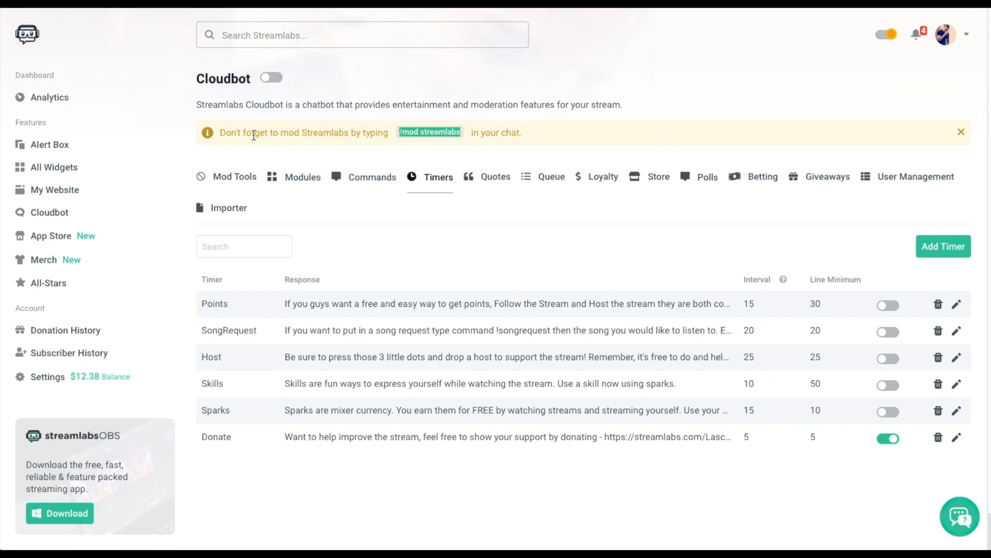
{"action": "mouse_move", "coordinate": [372, 150]}
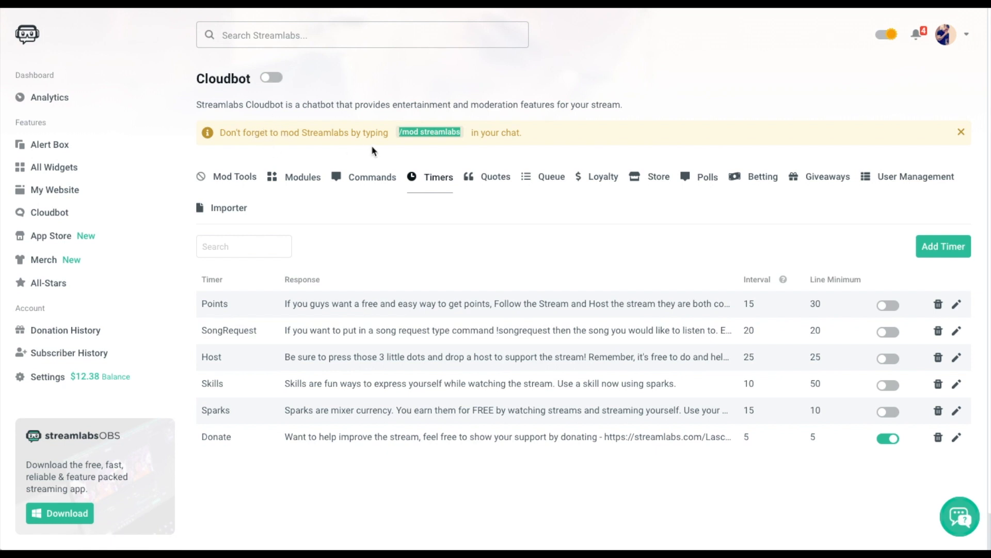
{"action": "mouse_move", "coordinate": [407, 143]}
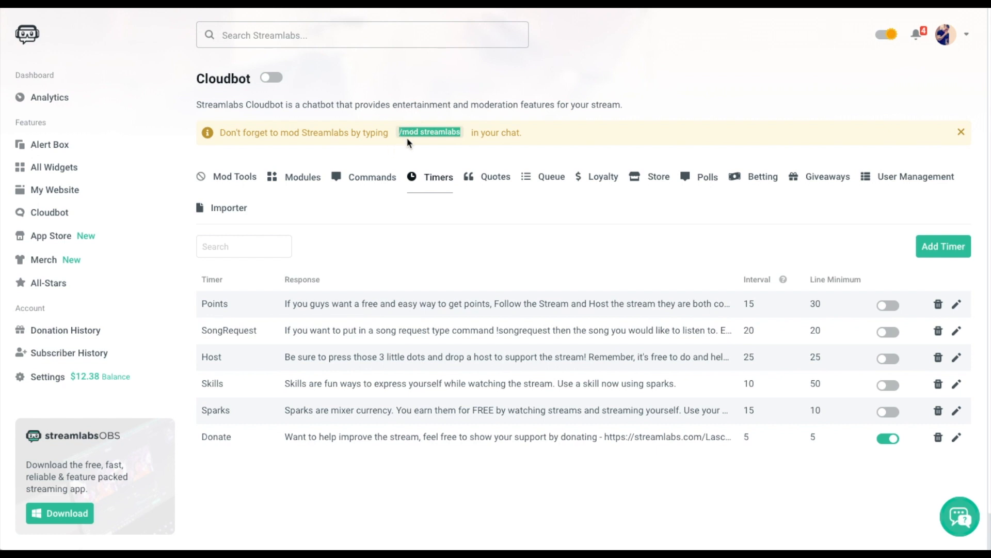
{"action": "mouse_move", "coordinate": [372, 177]}
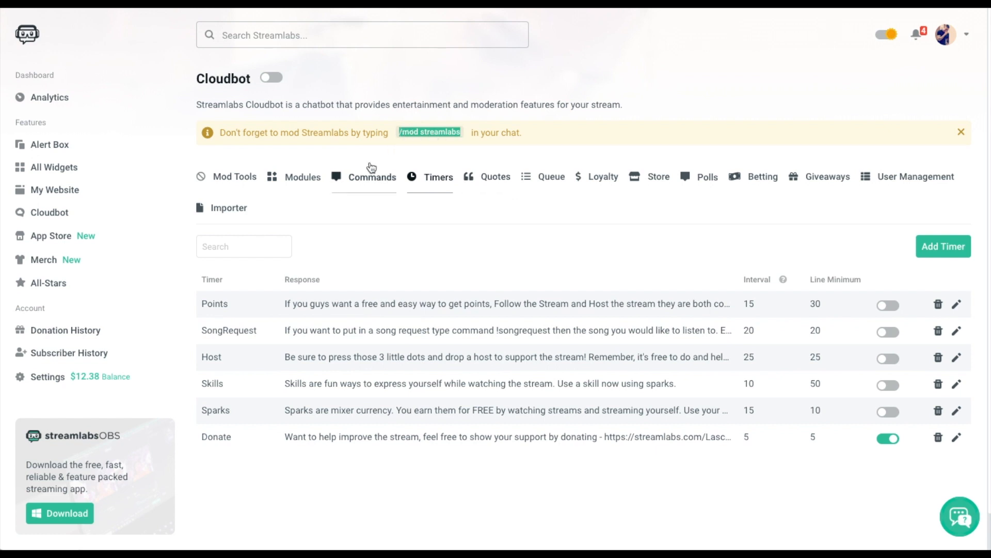
{"action": "mouse_move", "coordinate": [416, 197]}
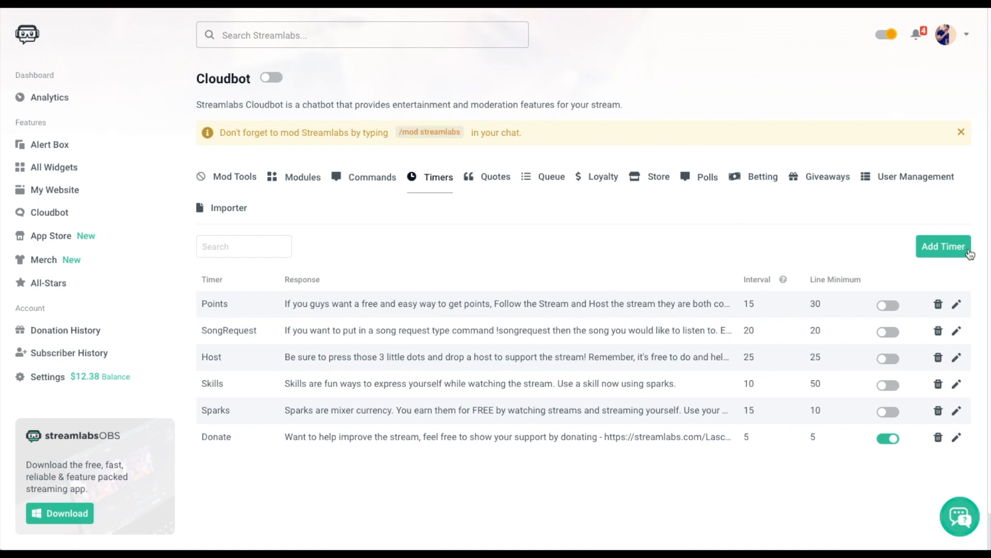
Step: Edit the Donate timer to post every 15 minutes and save it
{"action": "left_click", "coordinate": [957, 437]}
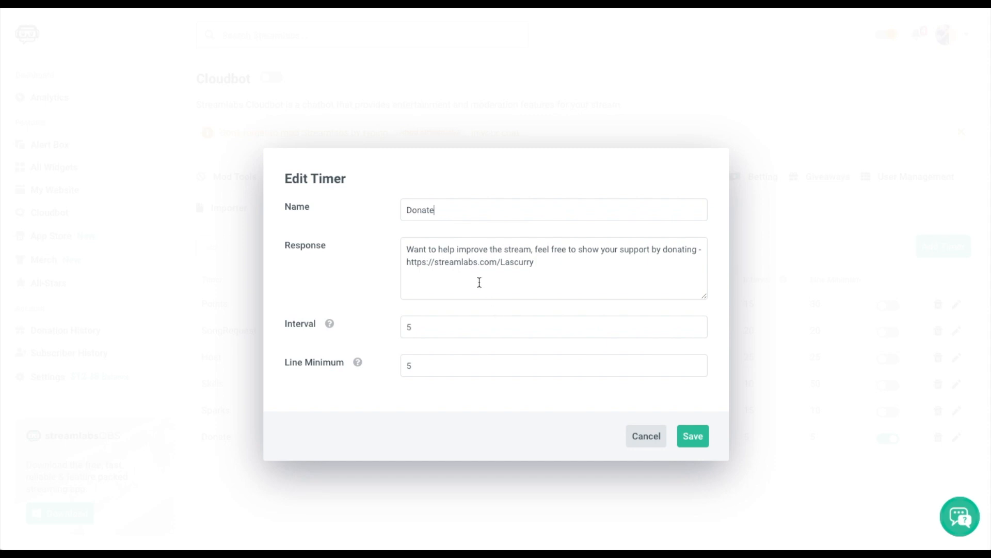
{"action": "mouse_move", "coordinate": [456, 272]}
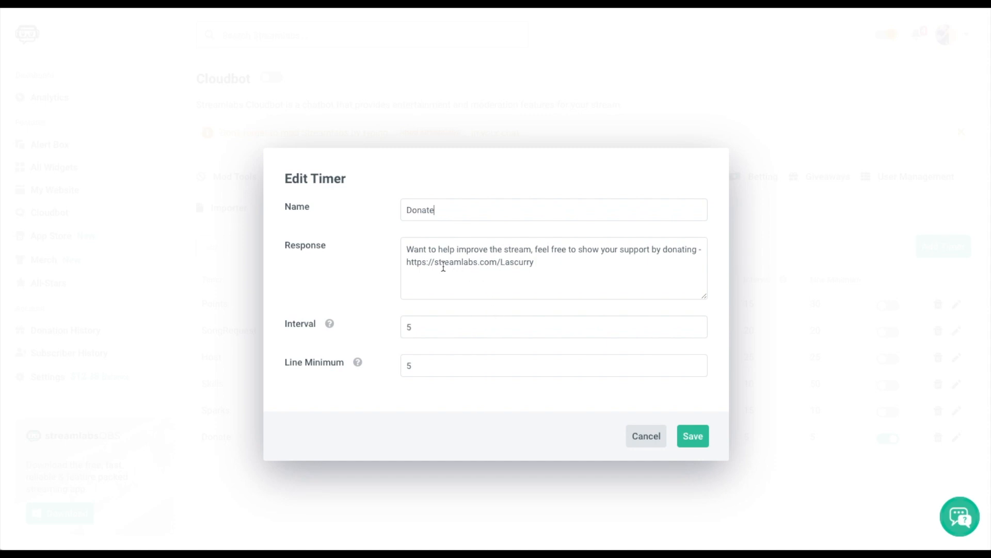
{"action": "mouse_move", "coordinate": [582, 256]}
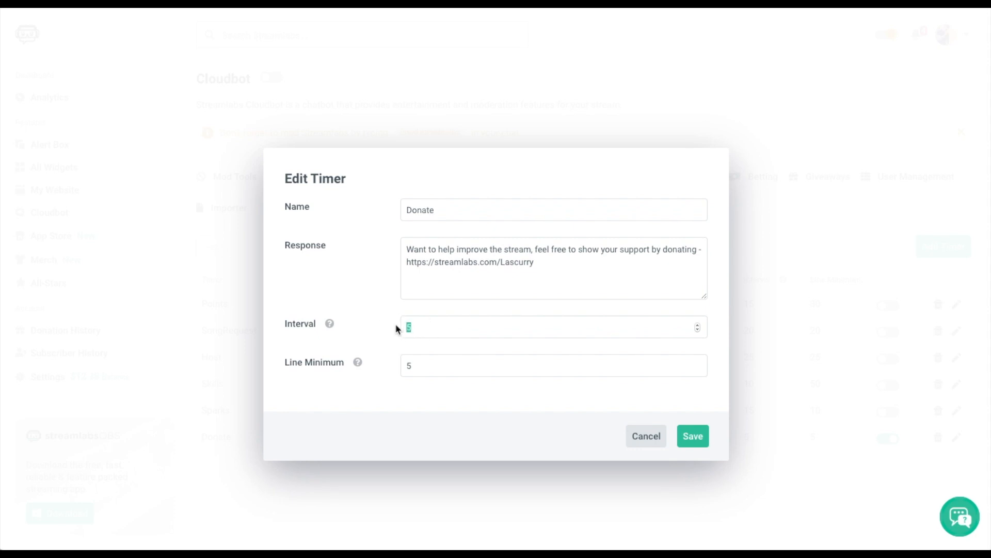
{"action": "type", "text": "15"}
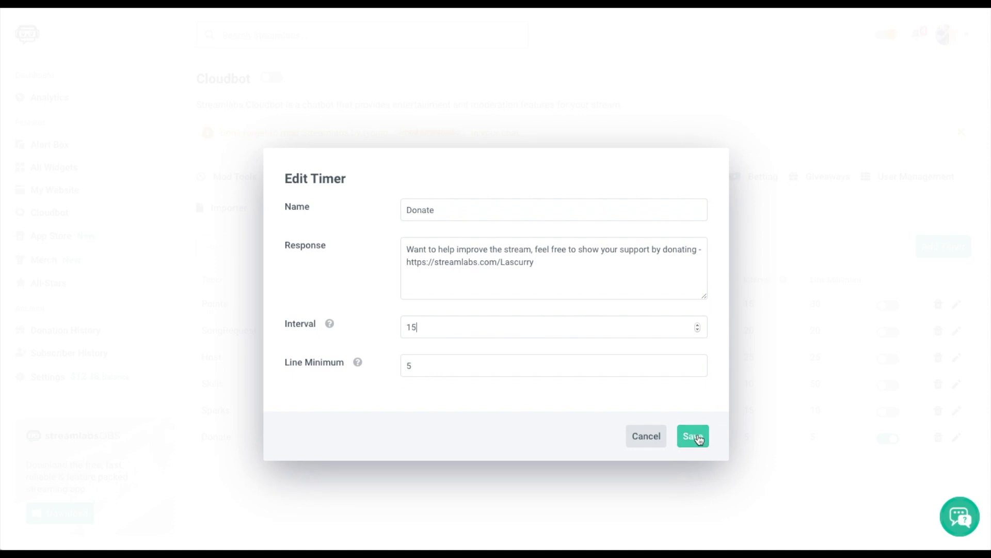
{"action": "left_click", "coordinate": [693, 435]}
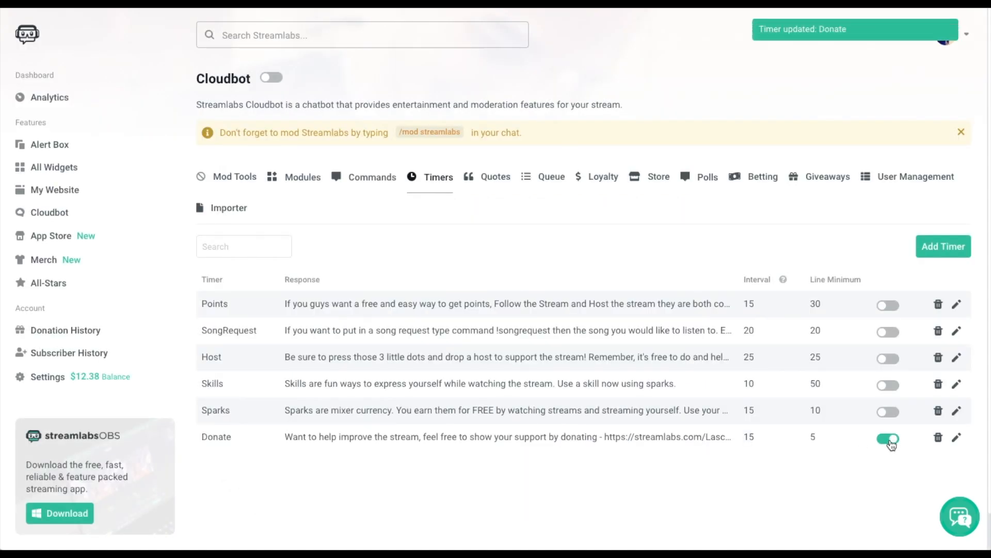